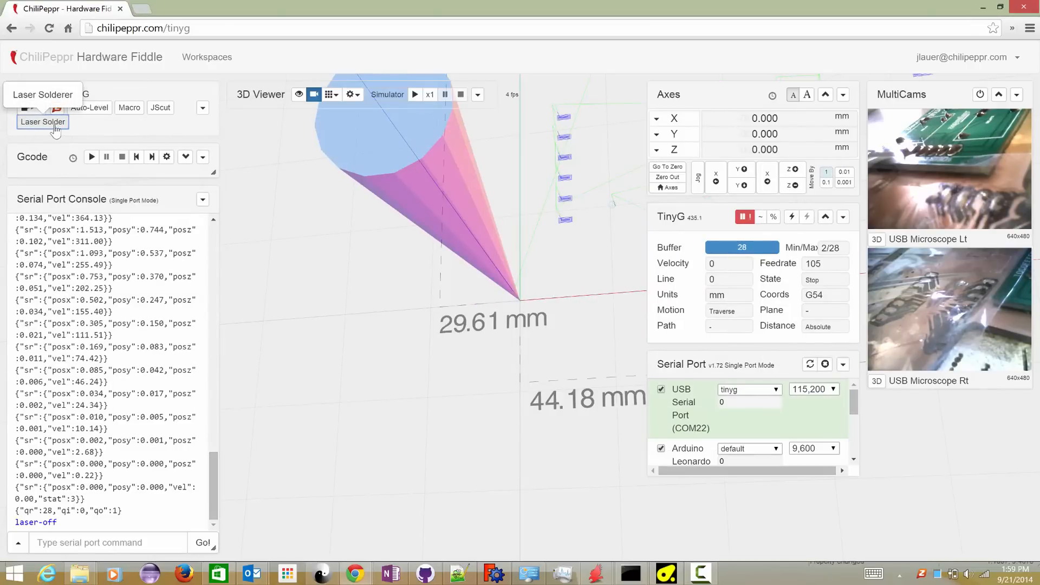
Step: Open the Laser Solderer widget and set its port to Arduino Leonardo (COM37)
left_click(43, 122)
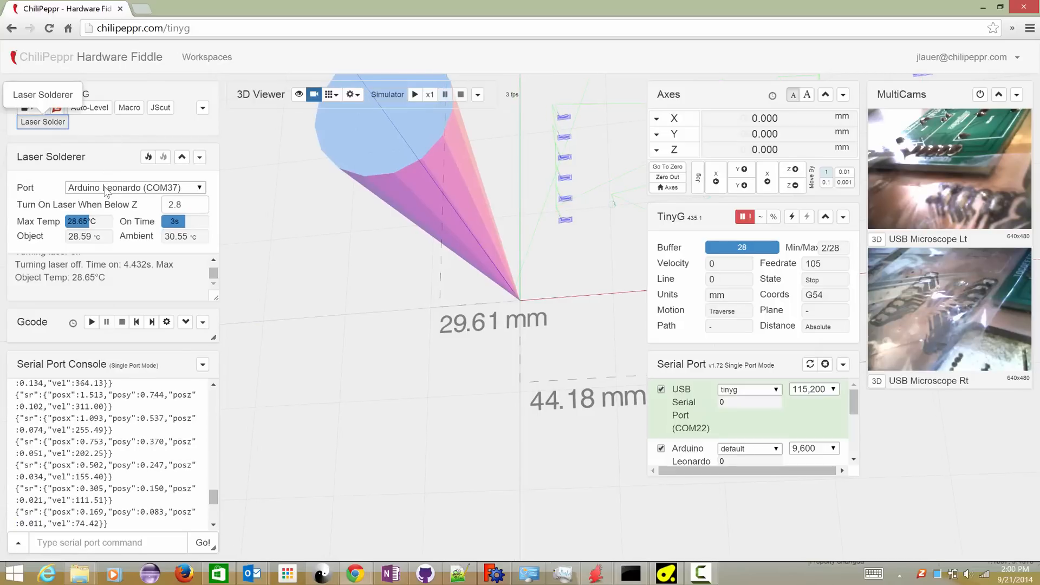
left_click(132, 187)
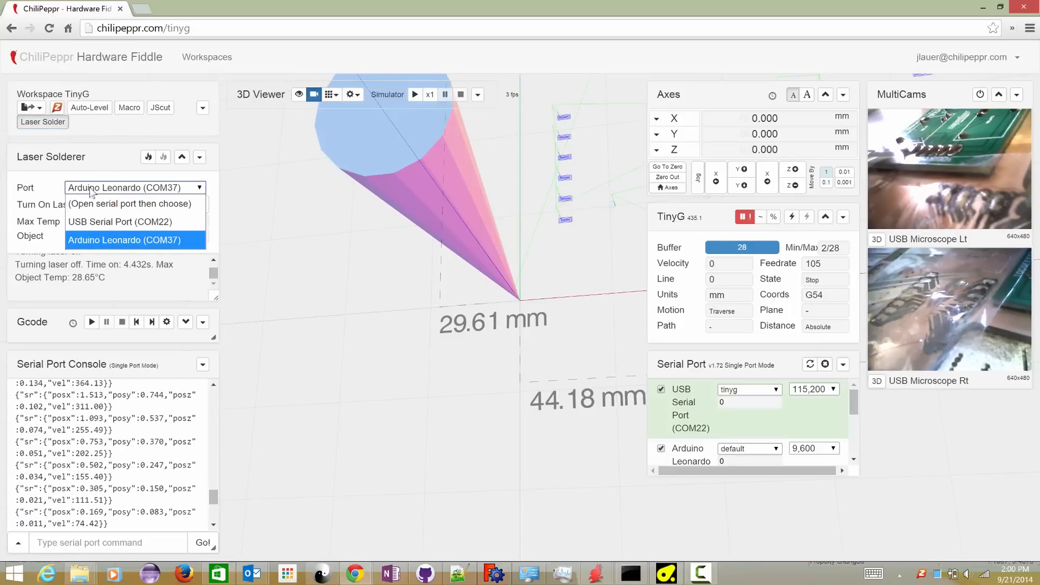
left_click(124, 239)
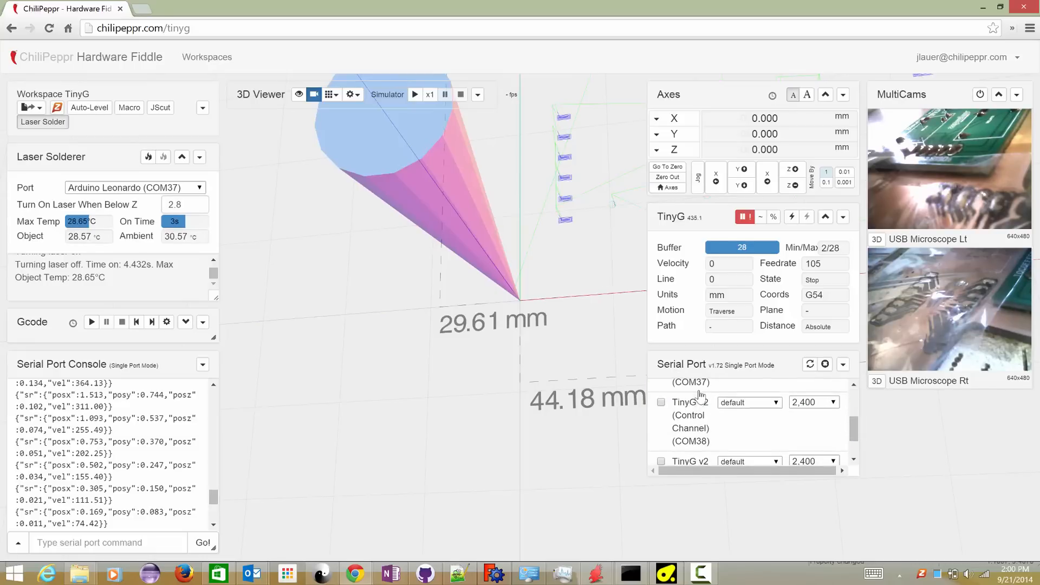
left_click(661, 403)
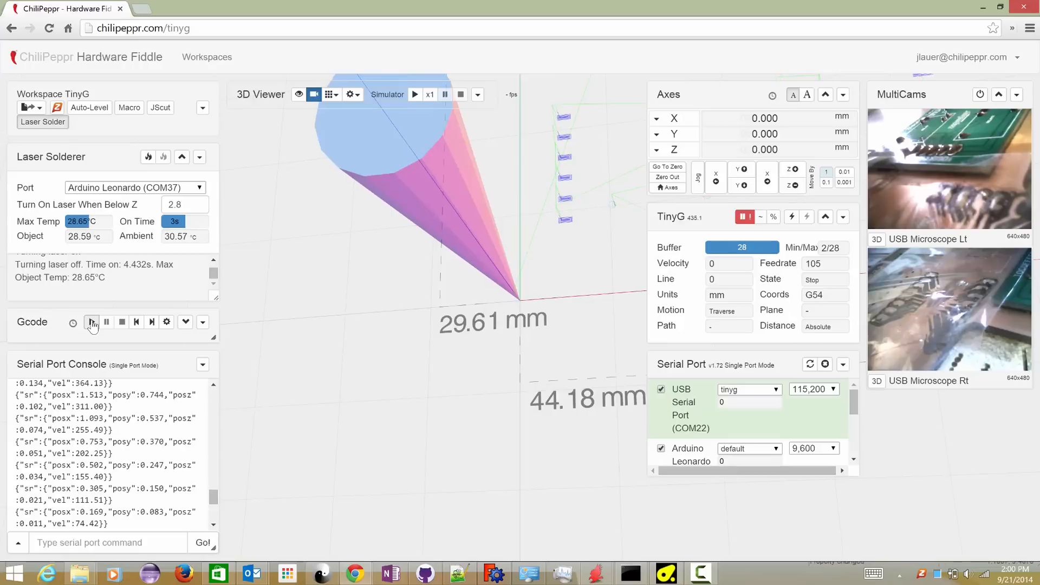
mouse_move(91, 323)
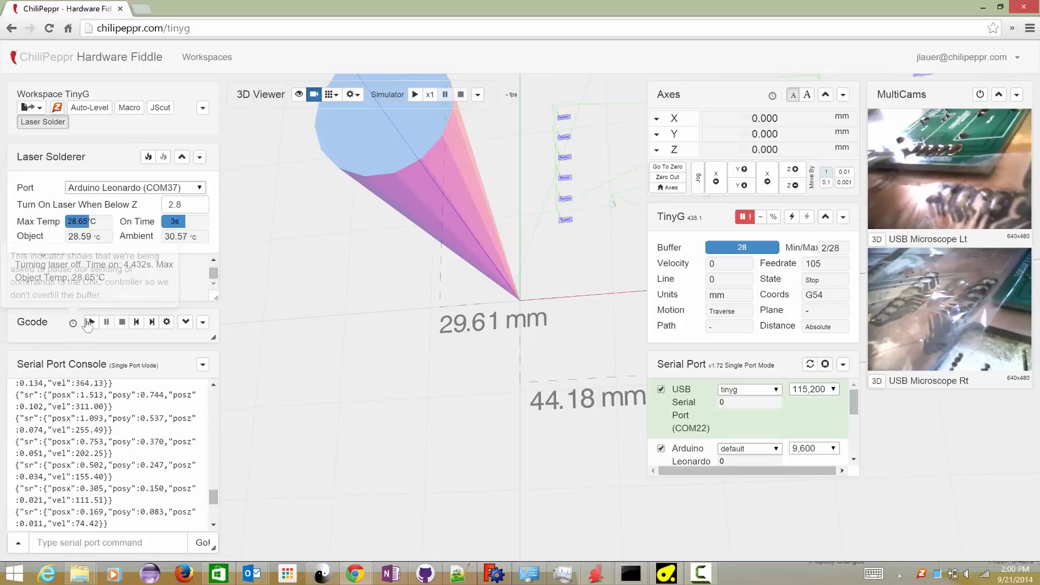
Step: Start sending the loaded soldering G-code program to TinyG
left_click(476, 94)
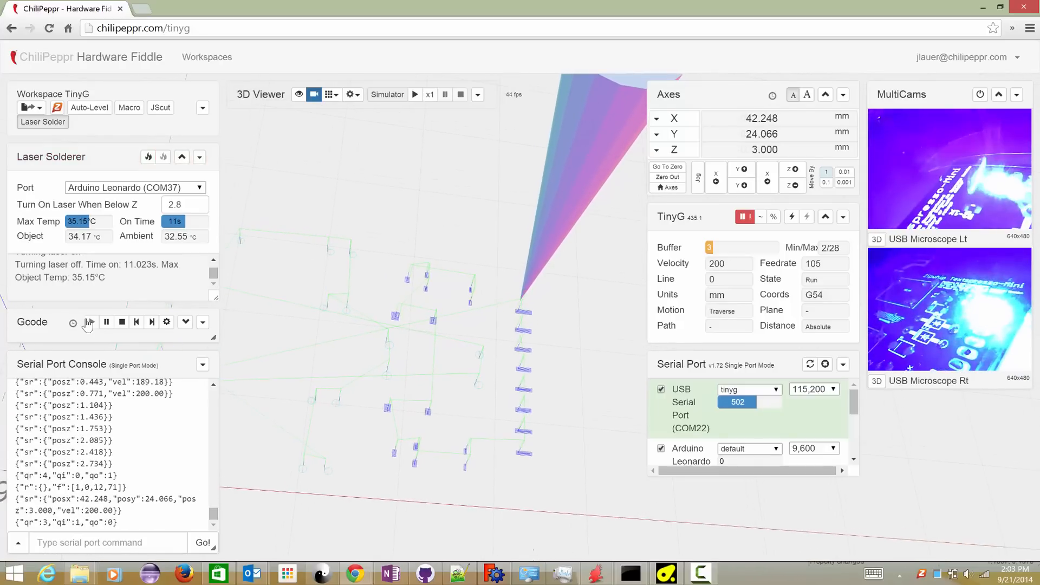
Step: Collapse and re-expand the Laser Solderer widget while the soldering job keeps running
left_click(163, 157)
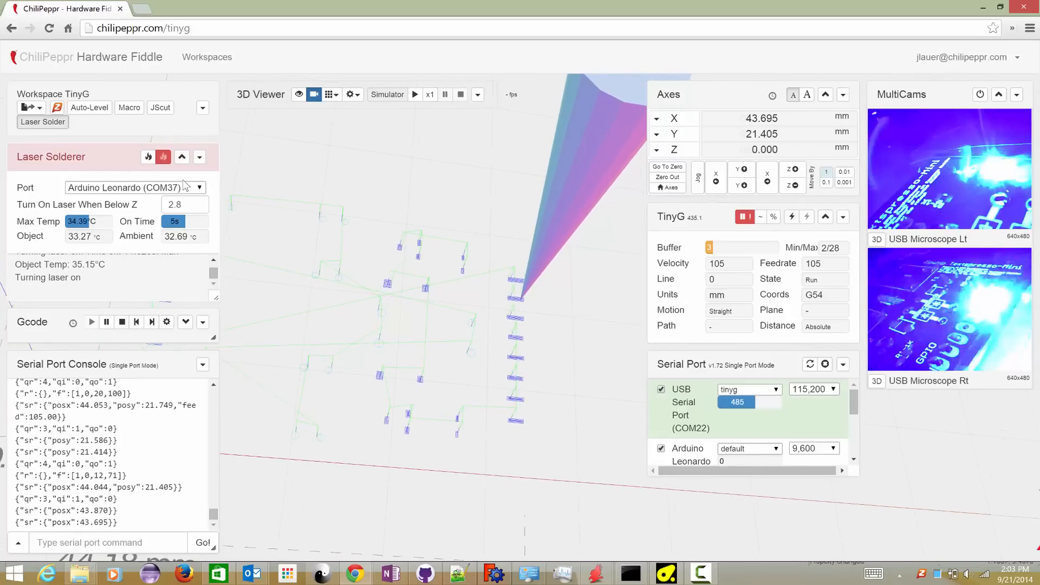
left_click(182, 160)
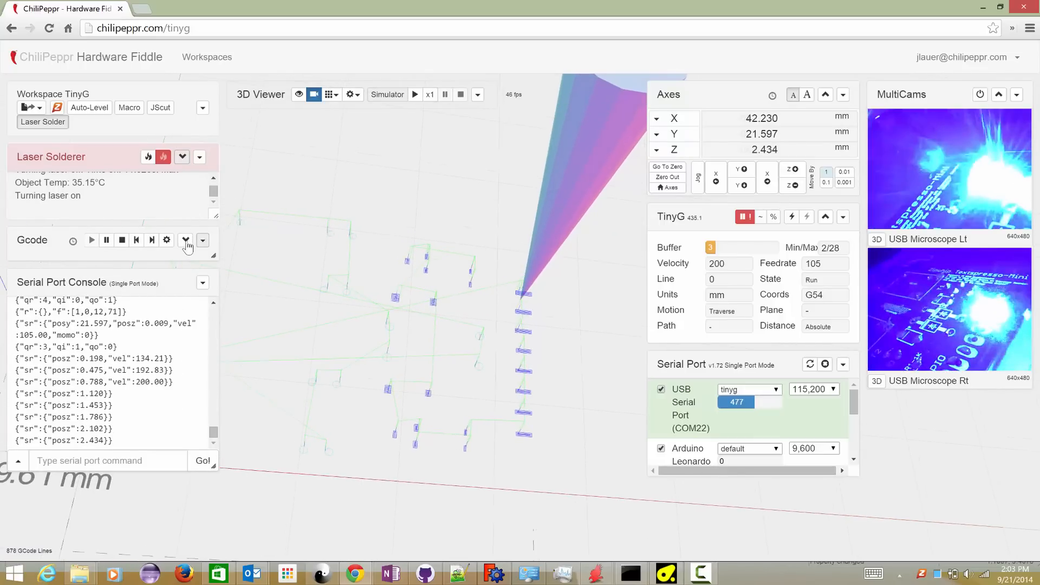
left_click(186, 239)
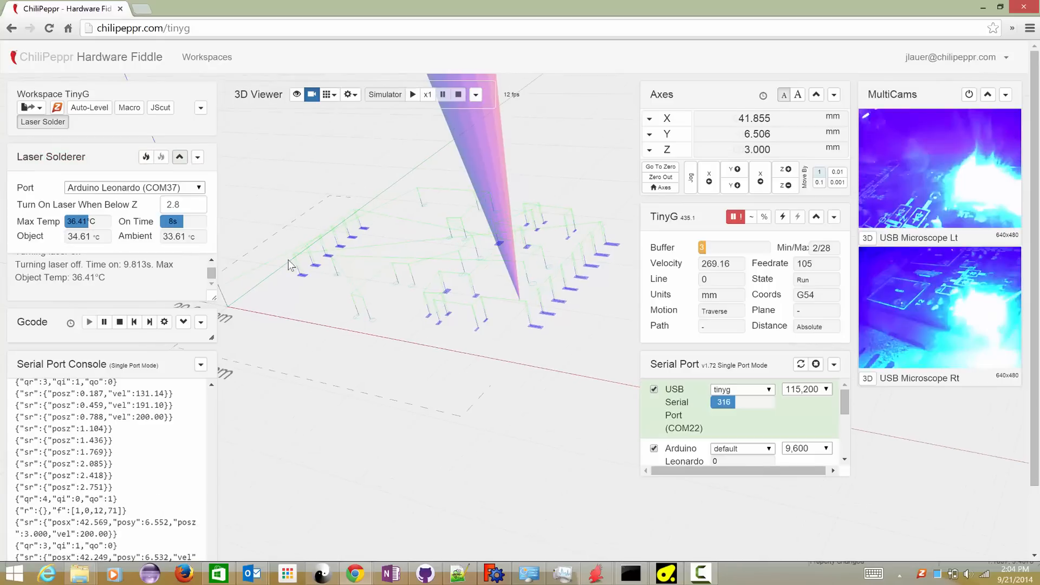
Step: Check the Laser Solderer widget's Object and Max Temp readings as more pads solder
left_click(162, 157)
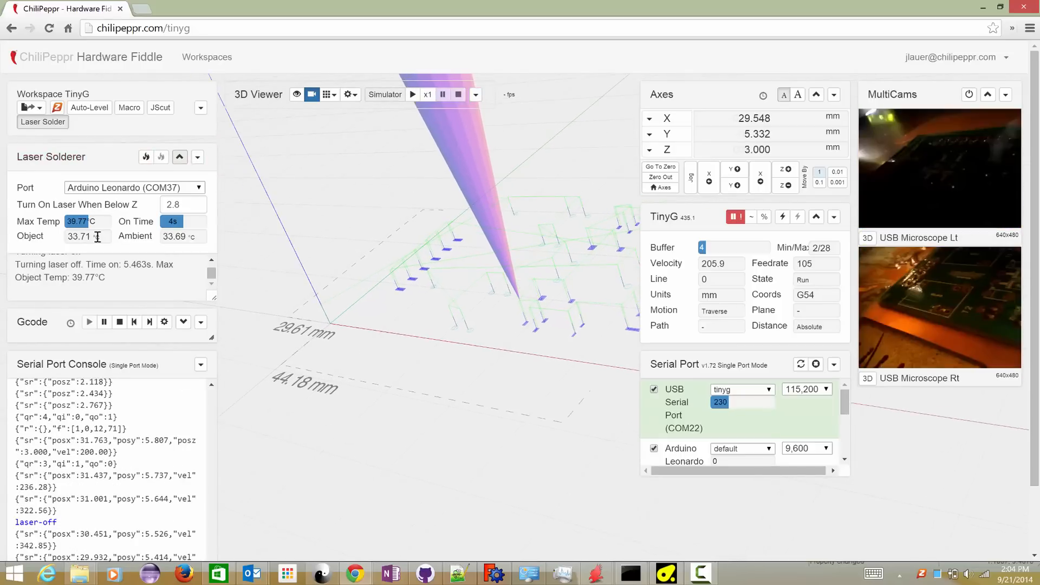
left_click(160, 157)
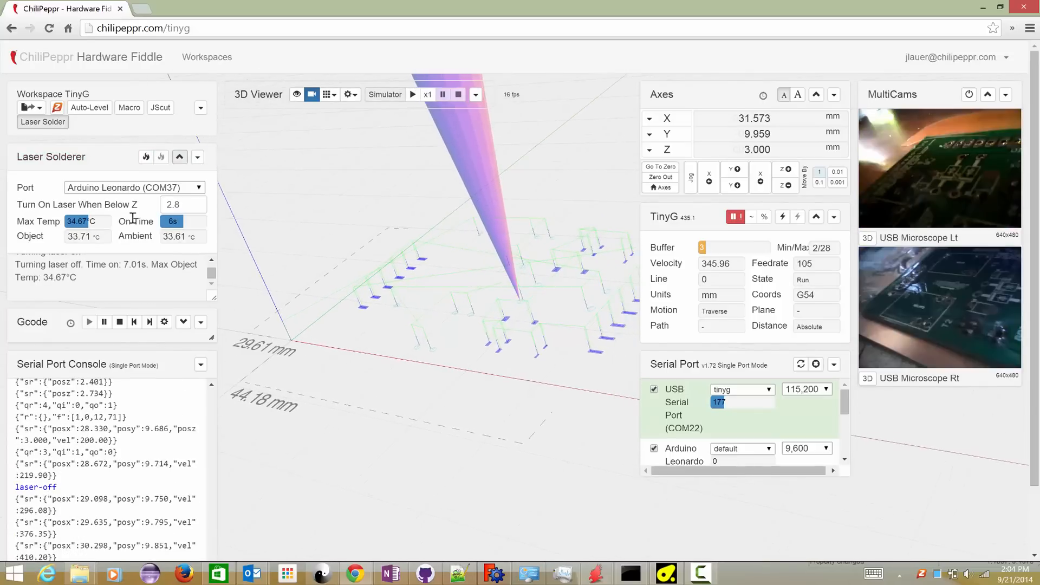
left_click(161, 156)
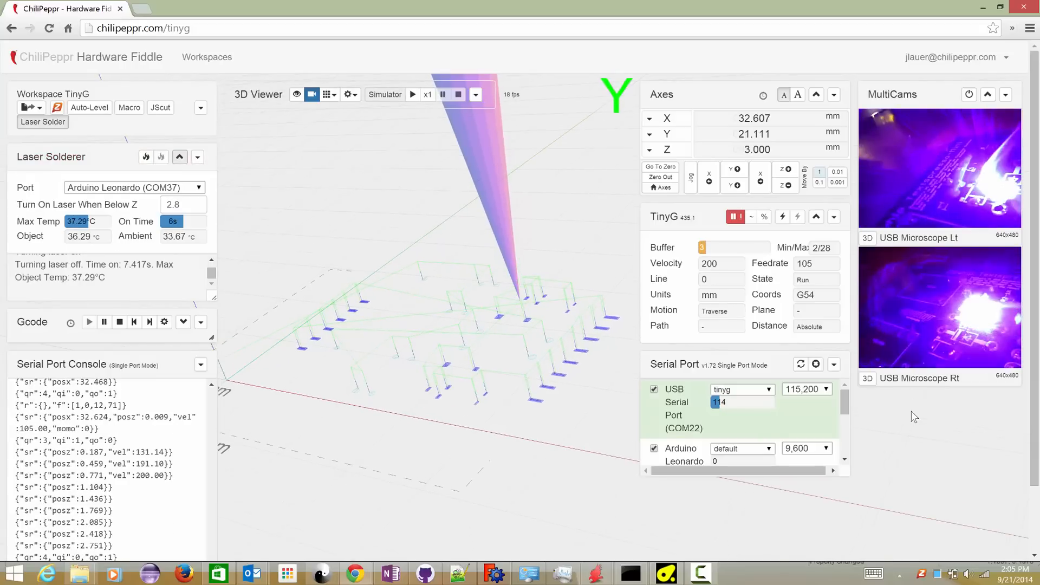
left_click(162, 157)
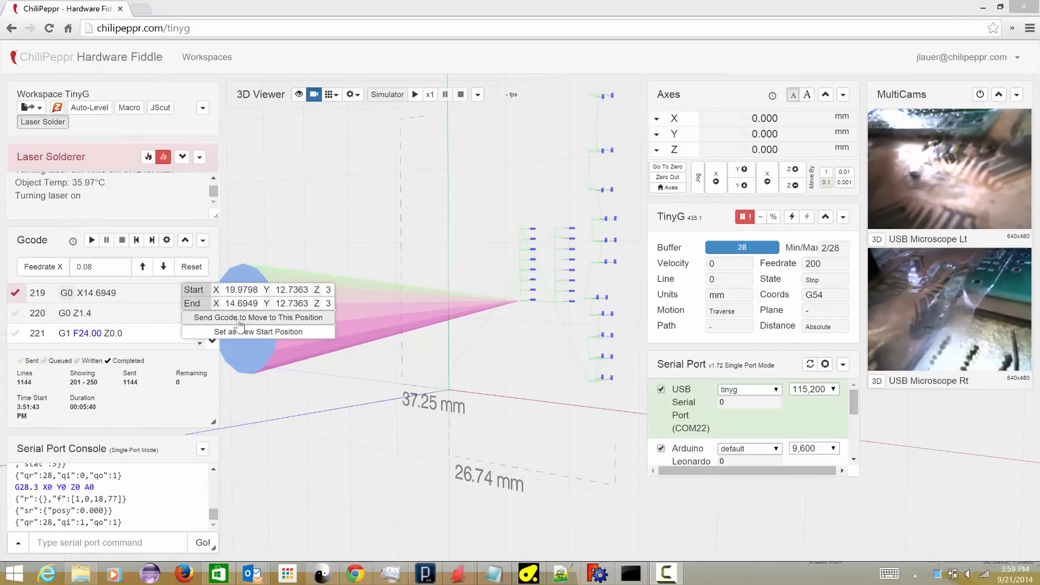
Step: Move the machine to G-code line 219's position (X 14.695, Y 12.736, Z 3)
left_click(257, 317)
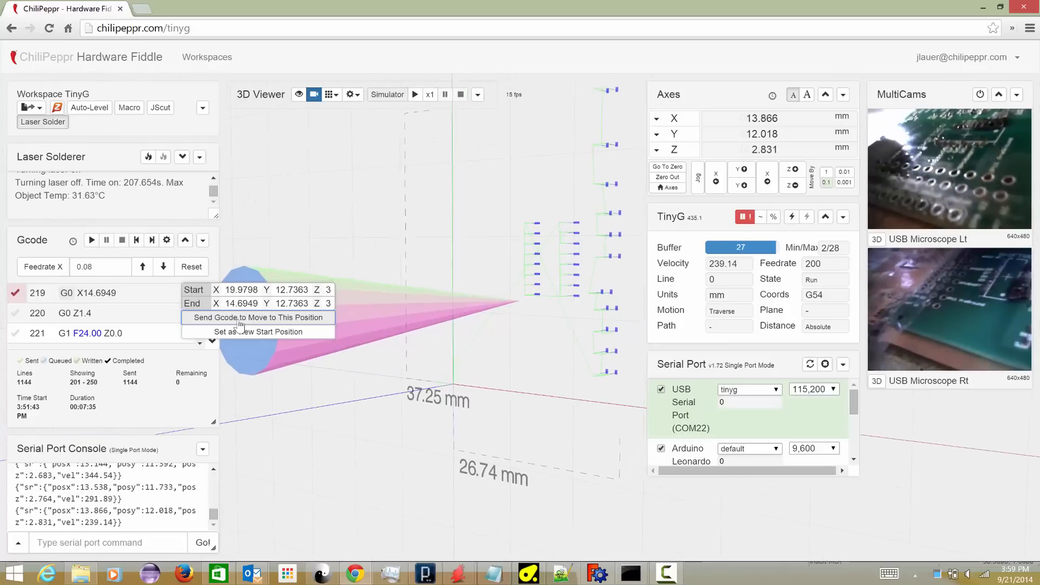
left_click(258, 317)
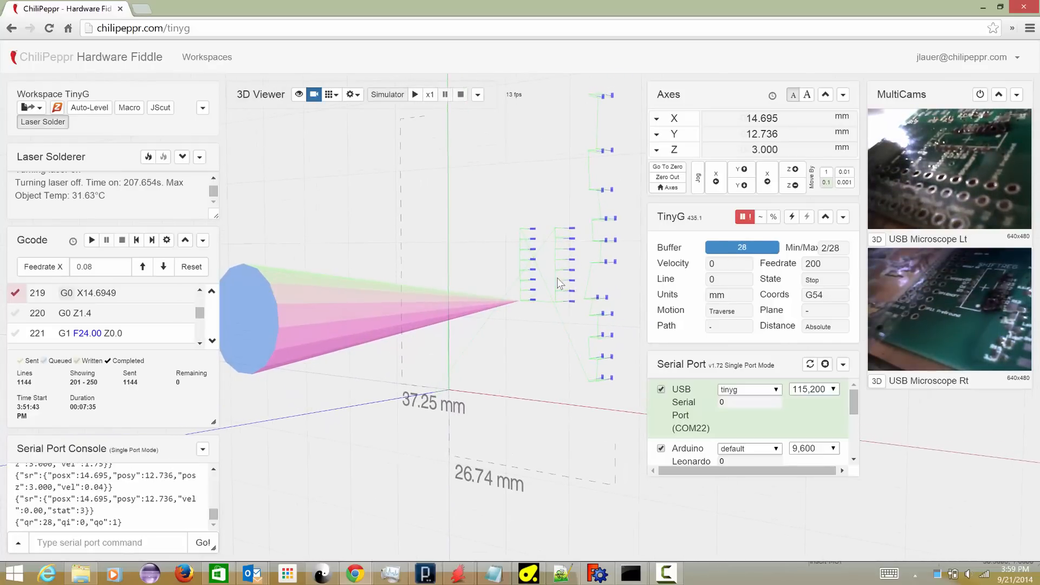
mouse_move(531, 305)
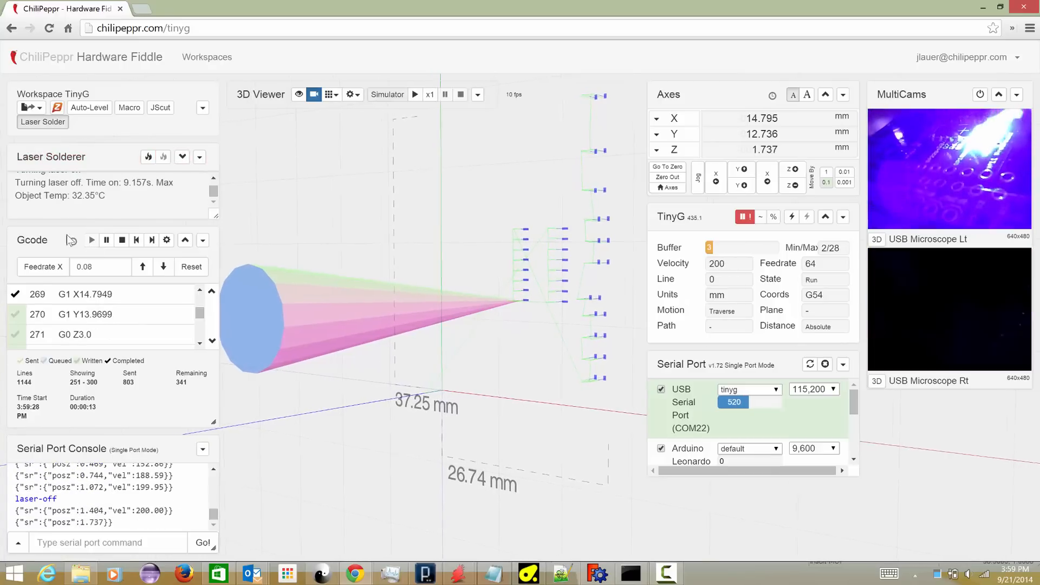
Step: Pause the soldering job and return the machine to X0 Y0 Z0
left_click(106, 240)
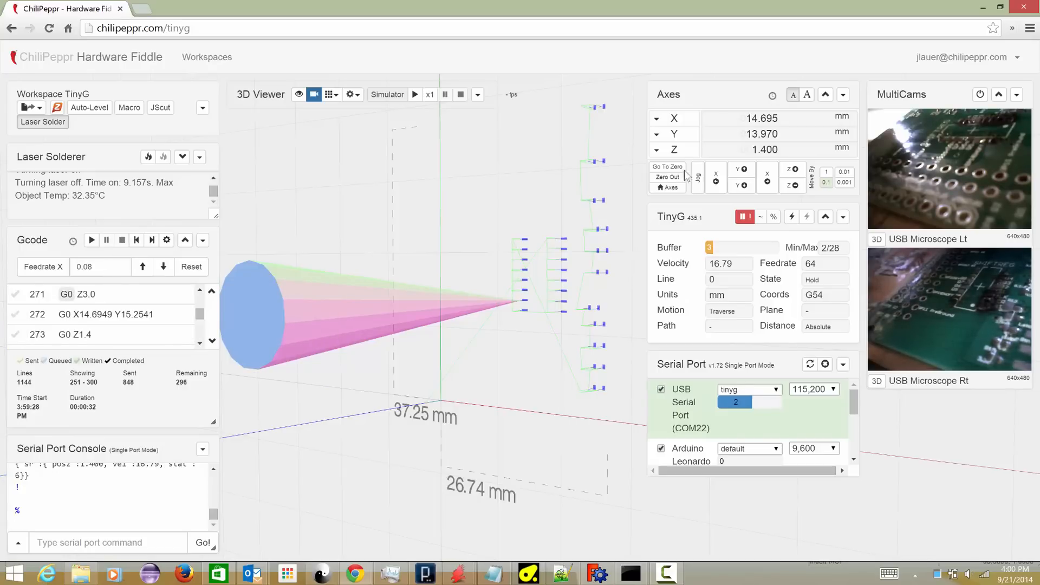
left_click(668, 171)
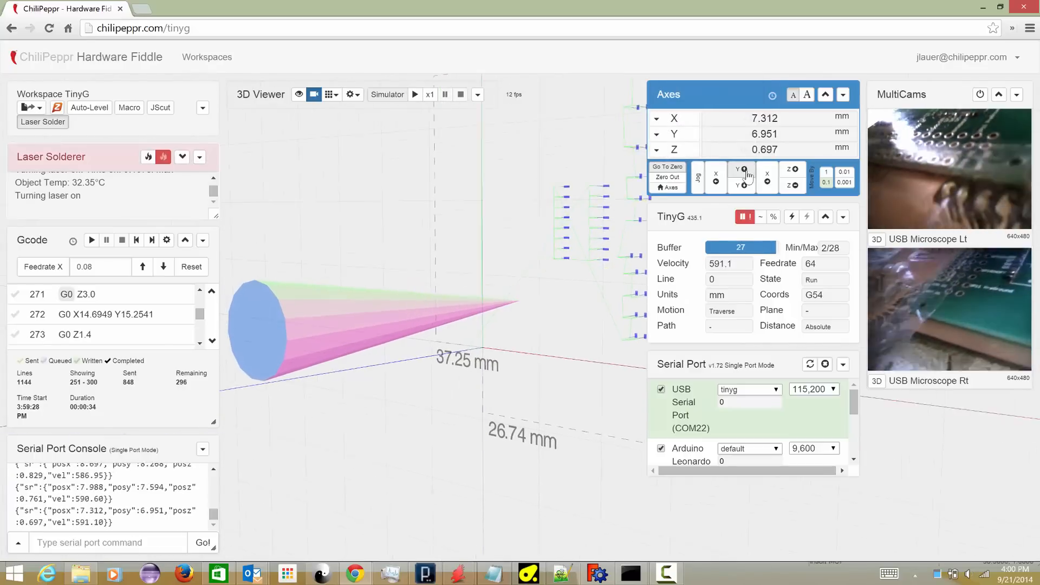
left_click(667, 166)
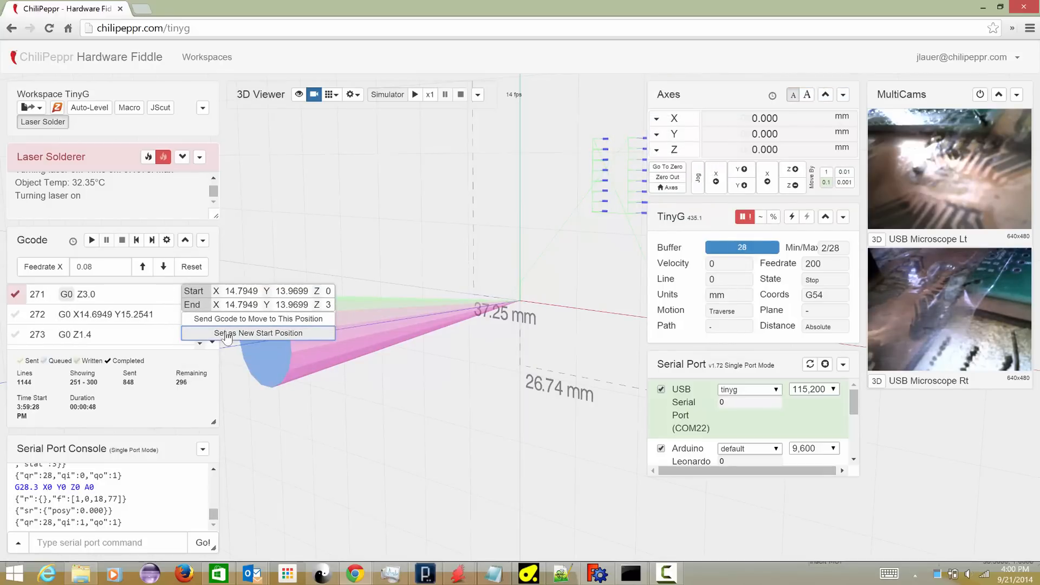
Step: Move to line 271's position, set it as the new start, and resume the job
left_click(257, 319)
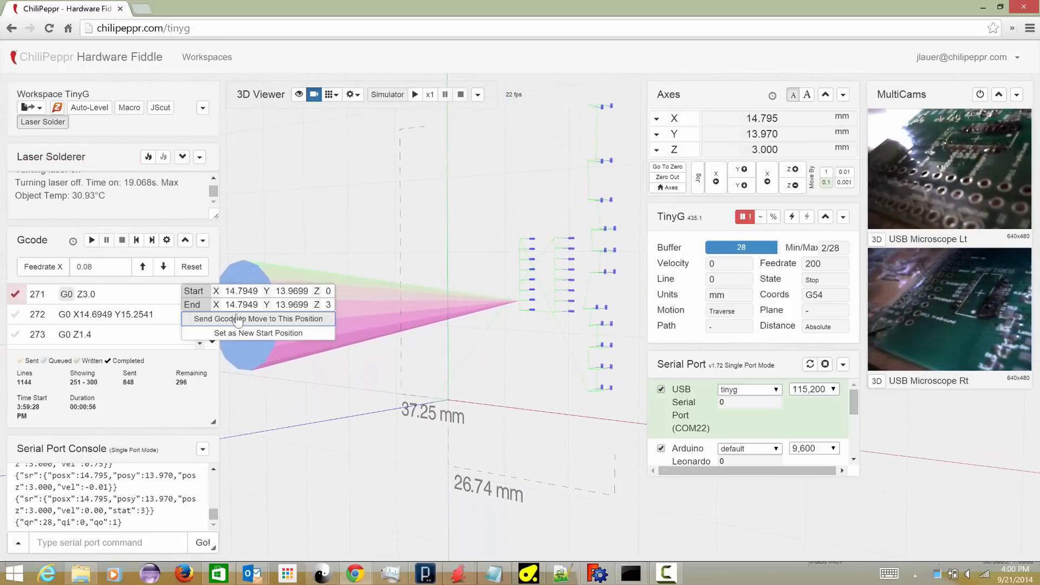
left_click(91, 240)
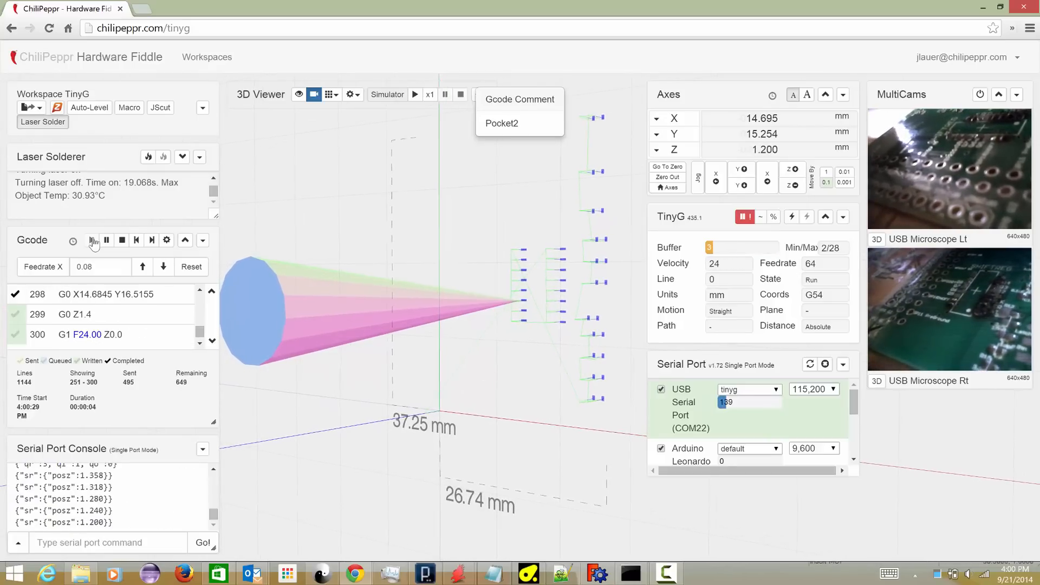
left_click(162, 157)
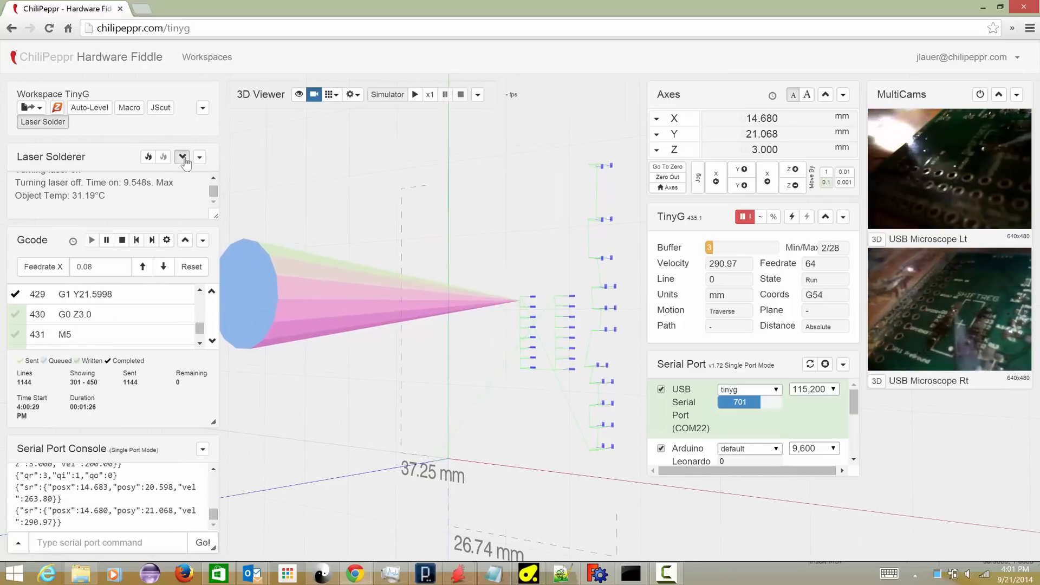
Step: Expand the Laser Solderer settings and watch the maximum temperature reading
left_click(180, 157)
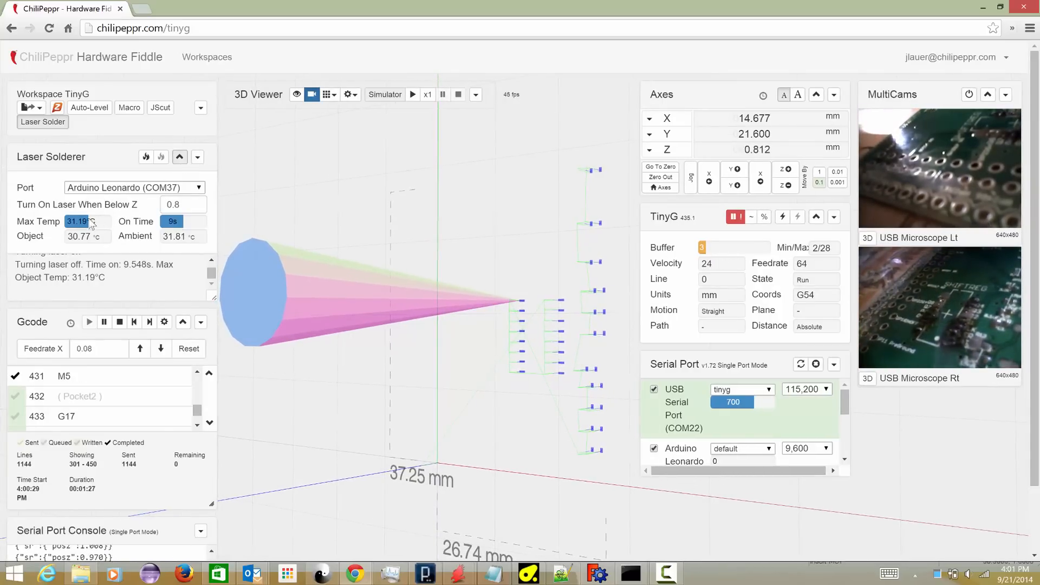
left_click(160, 157)
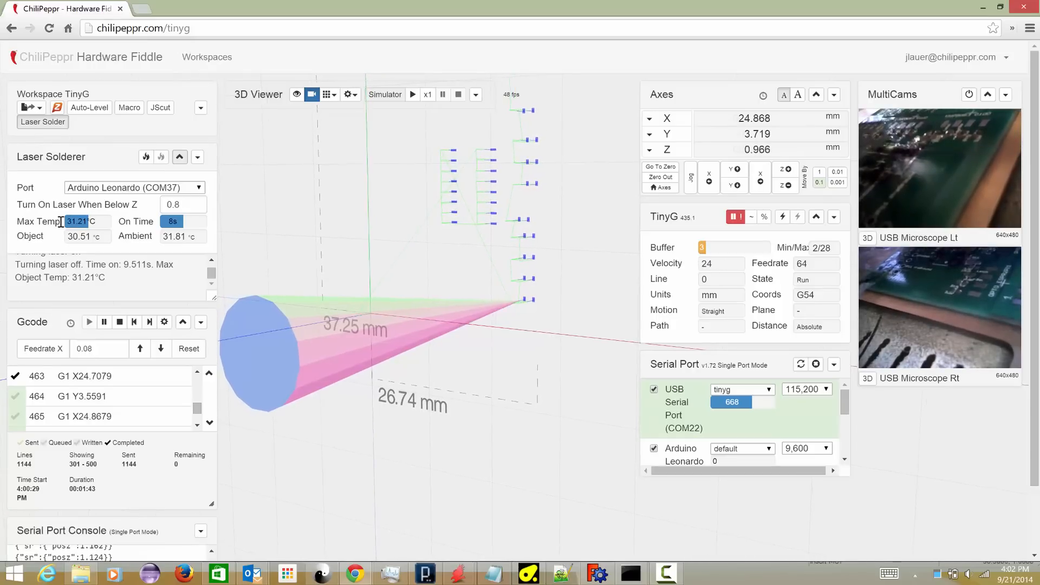
left_click(161, 157)
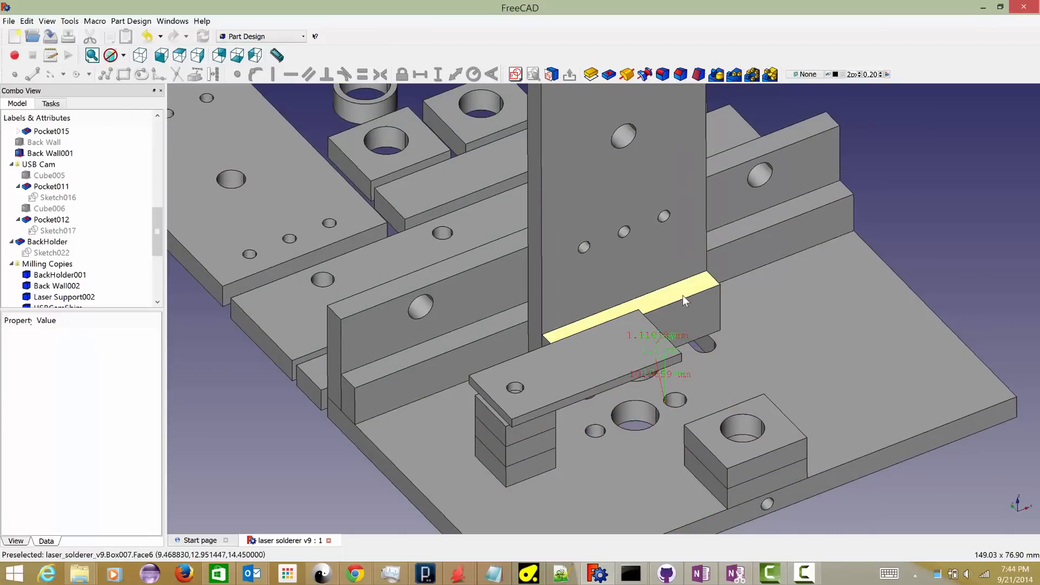
mouse_move(594, 435)
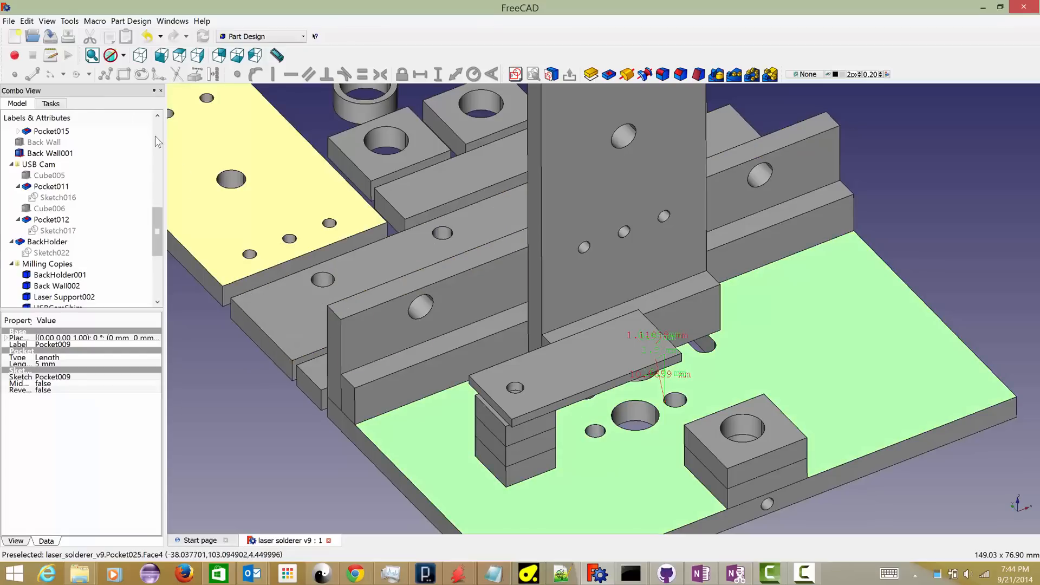
Step: Select Laser Support001 and edit Sketch021 under Pocket016
left_click(64, 220)
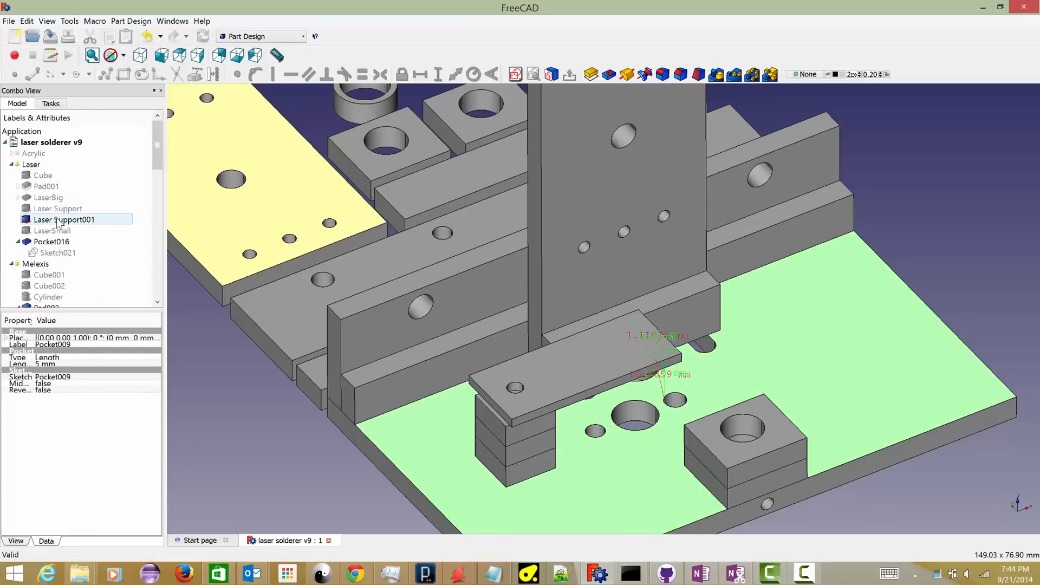
left_click(64, 219)
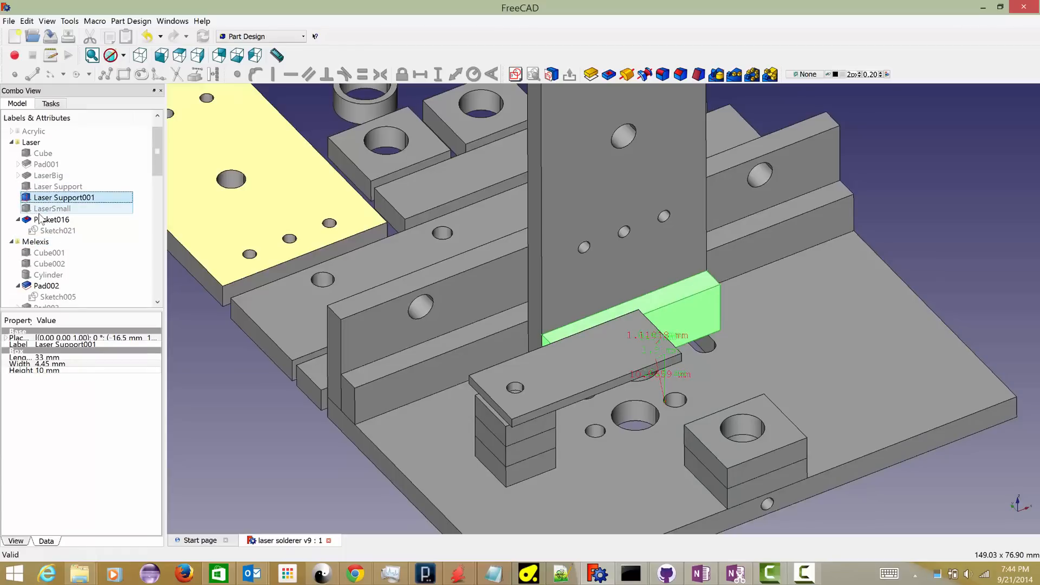
left_click(58, 230)
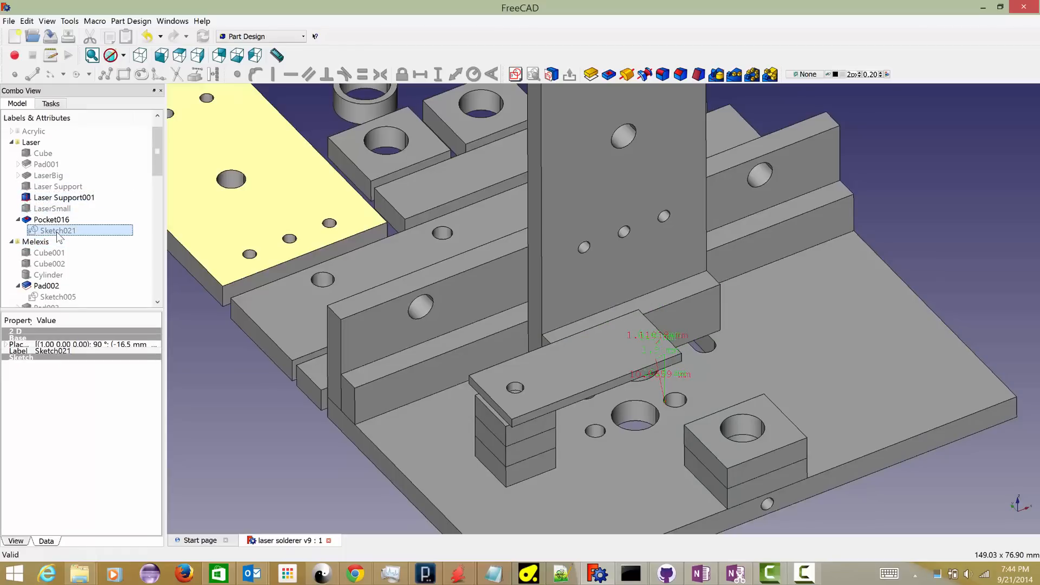
double_click(58, 230)
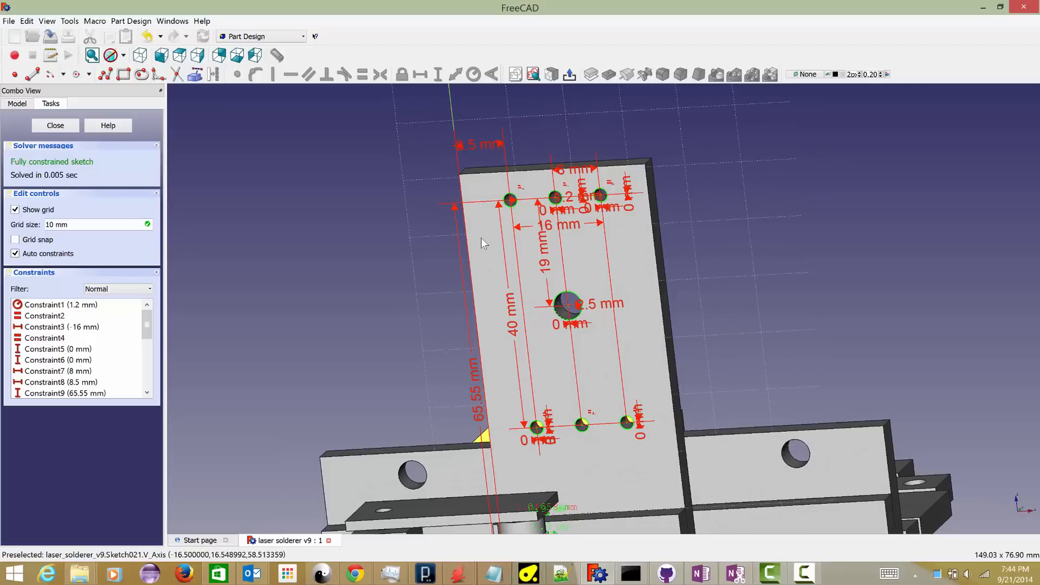
left_click(46, 316)
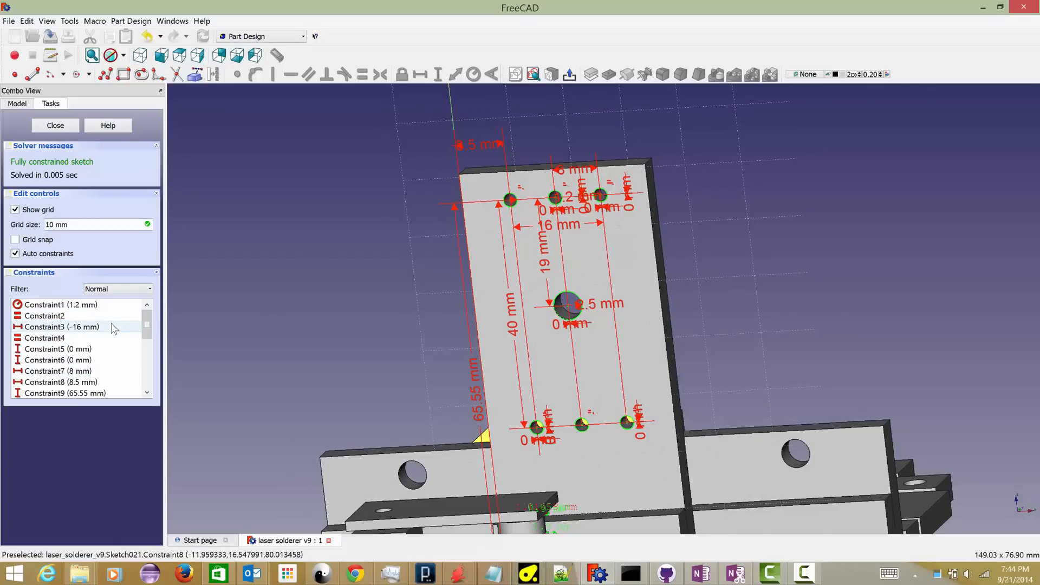
scroll("down", 3)
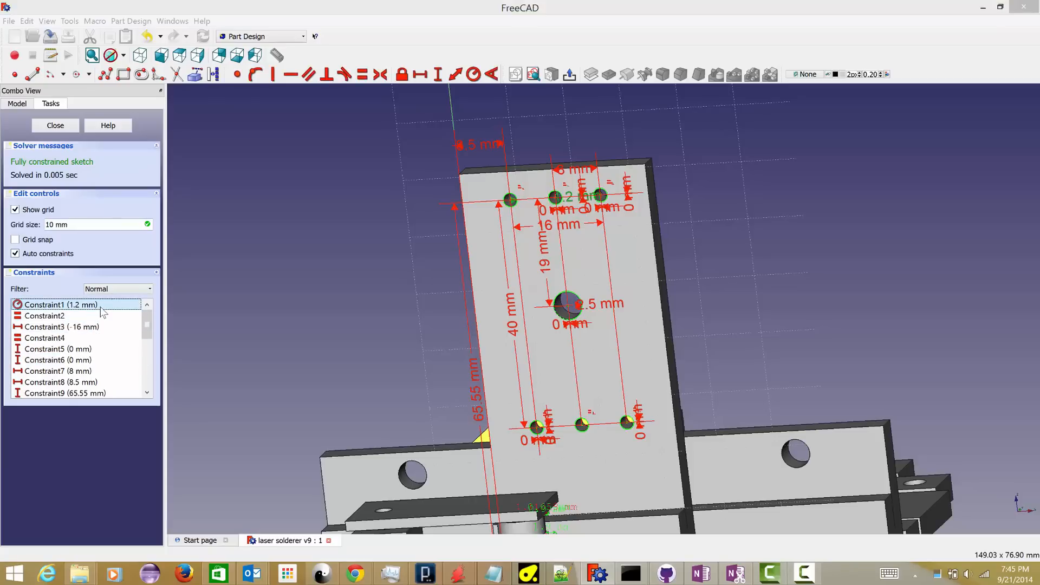
double_click(60, 305)
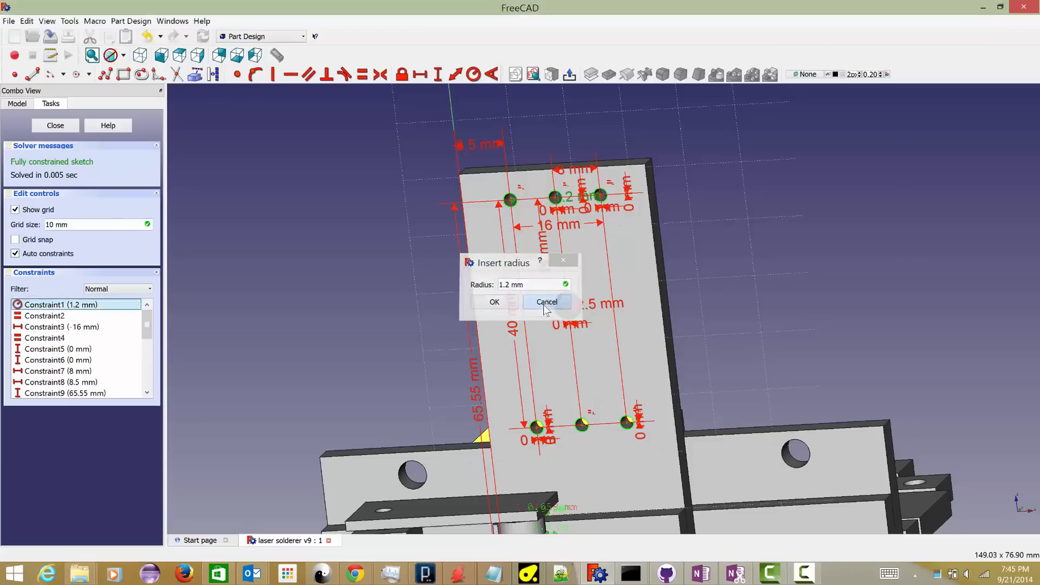
left_click(546, 302)
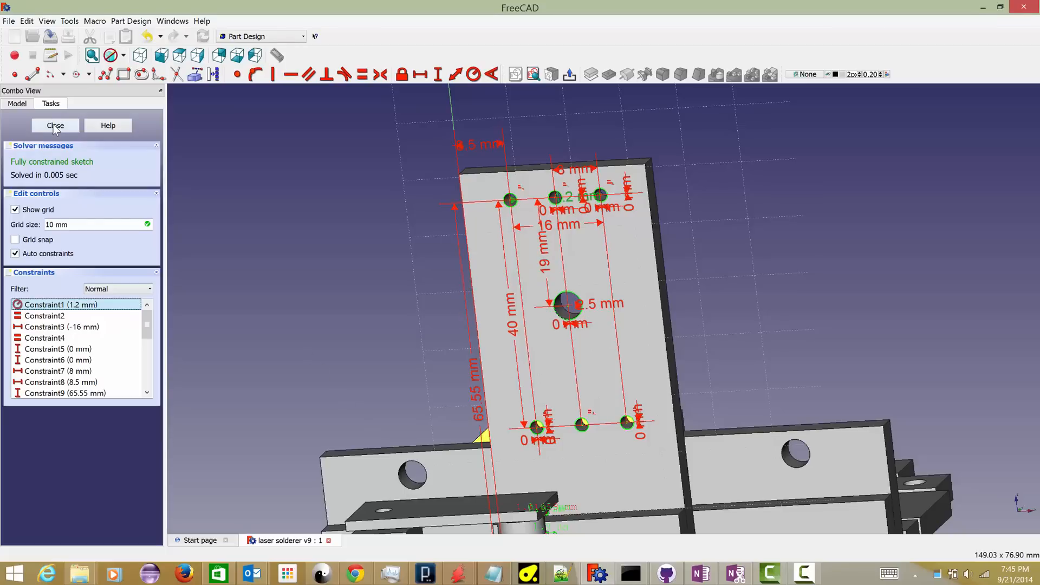
left_click(55, 125)
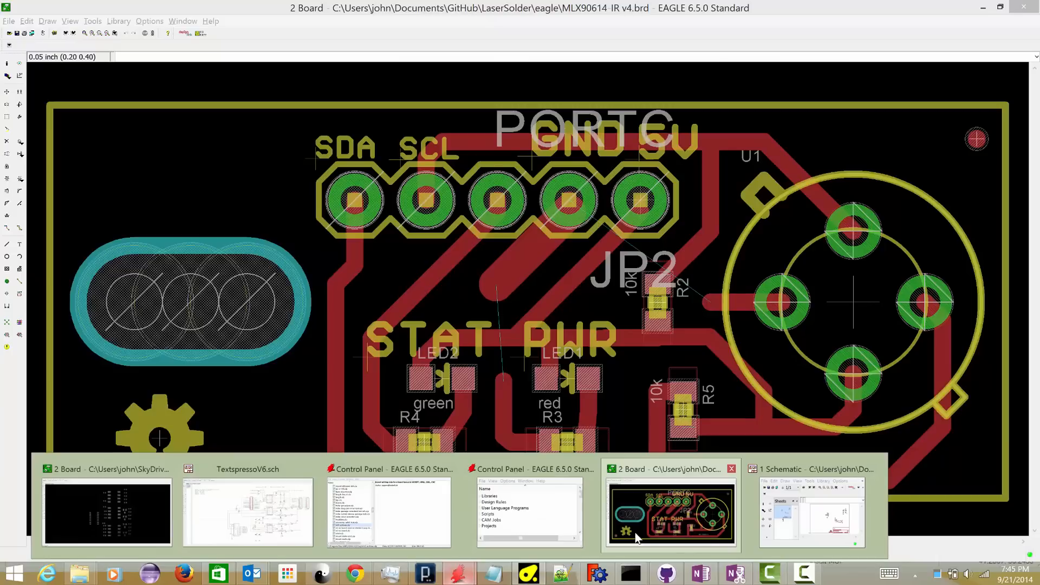
Step: Switch to the MLX90614 IR v4 EAGLE windows from the taskbar previews
left_click(671, 511)
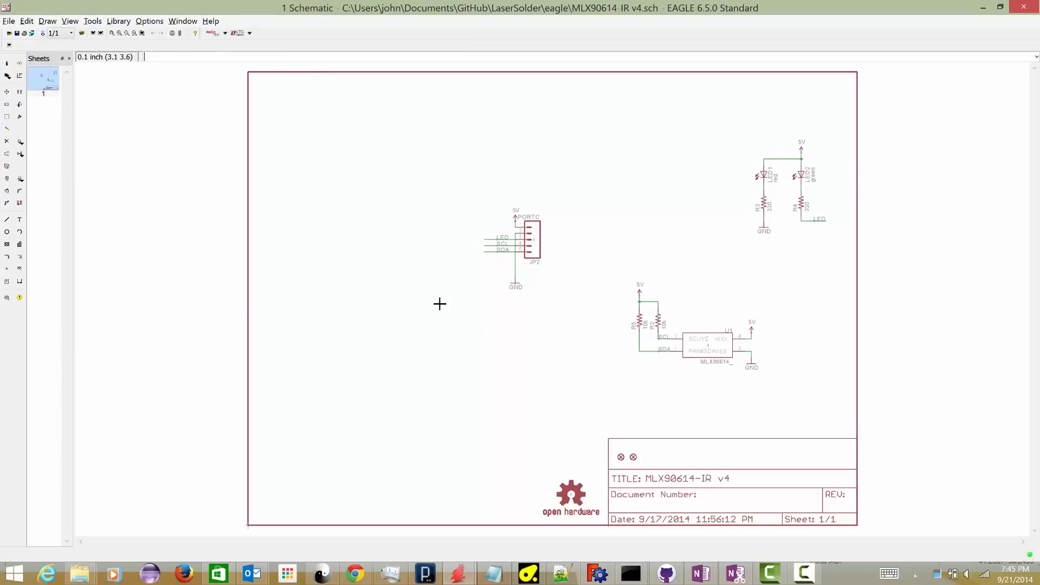
mouse_move(371, 233)
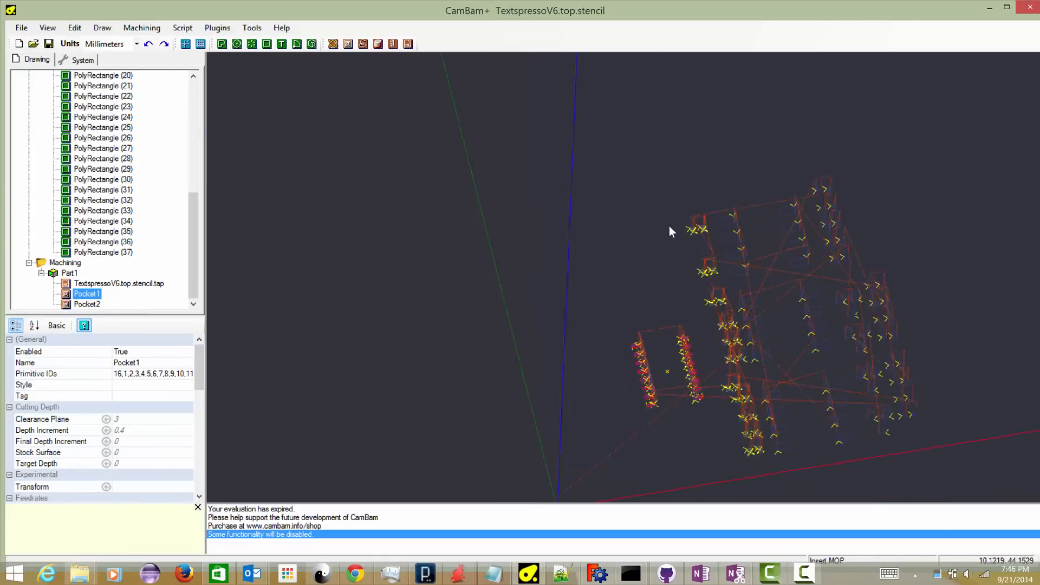
Step: Orbit around the TextspressoV6 top stencil pocket toolpaths in CamBam+
left_click_drag(671, 231, 584, 225)
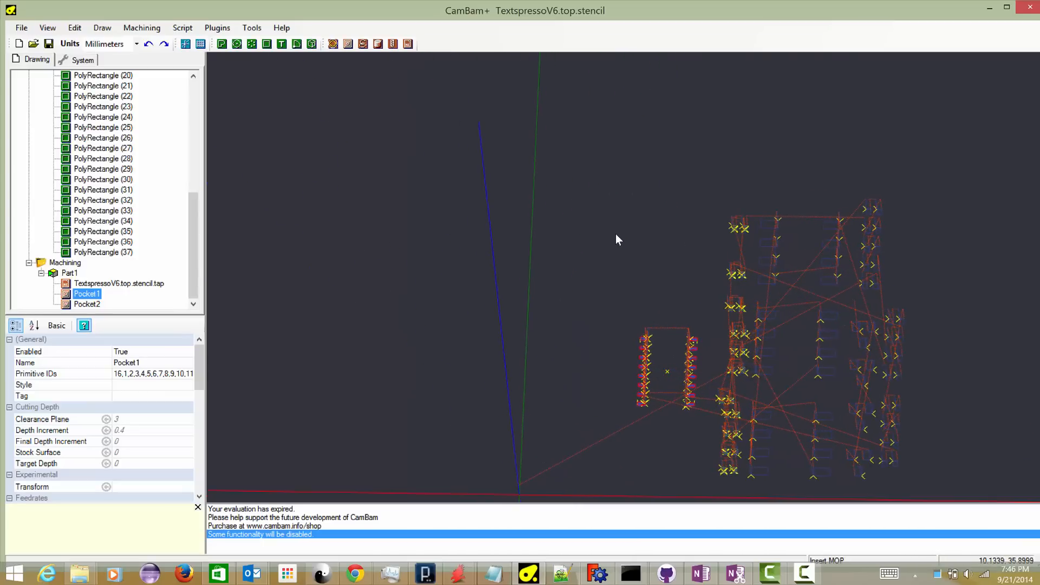
mouse_move(649, 349)
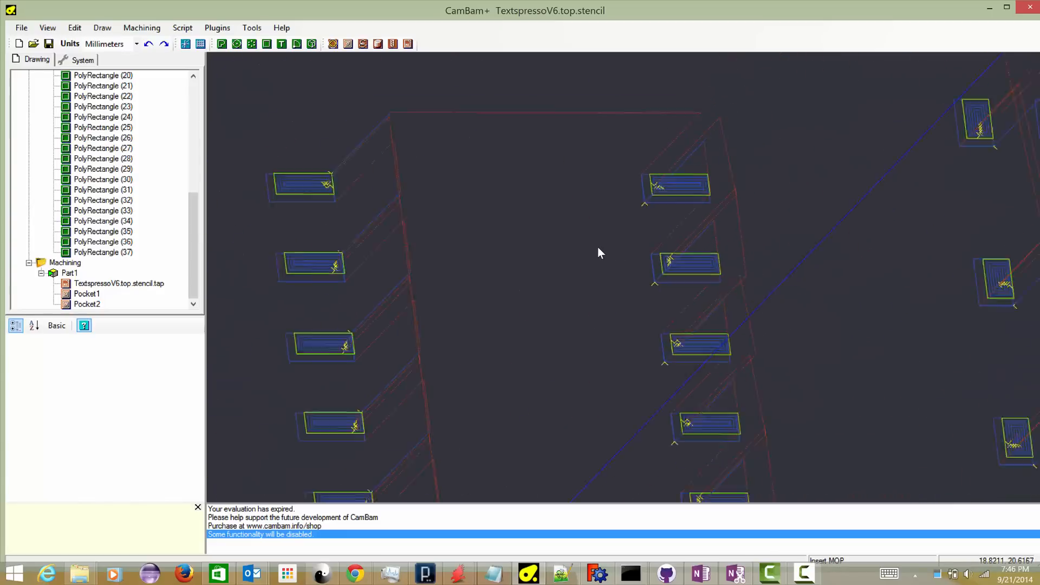
key("alt+tab")
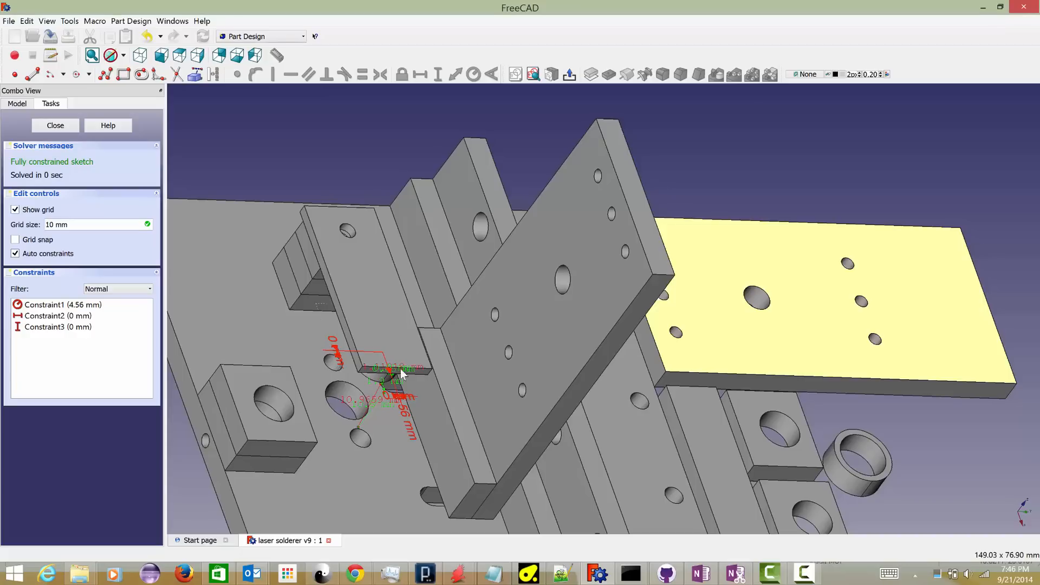
mouse_move(371, 402)
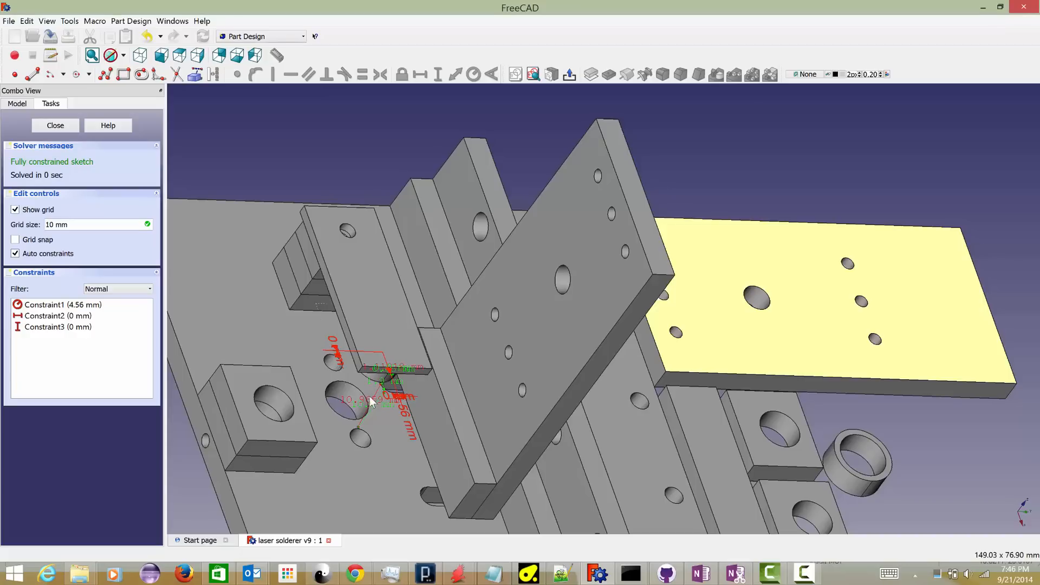
mouse_move(370, 405)
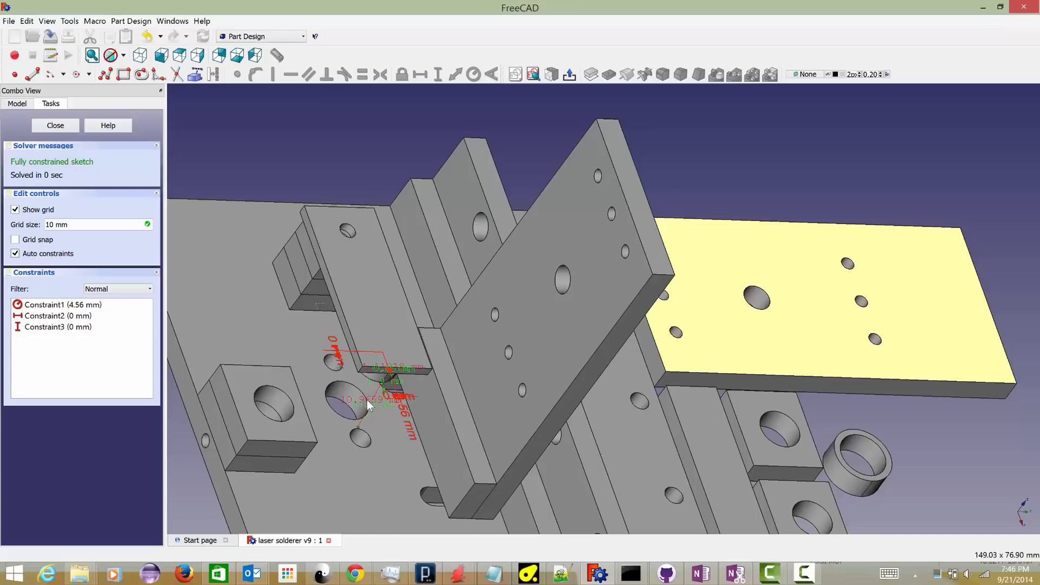
mouse_move(538, 424)
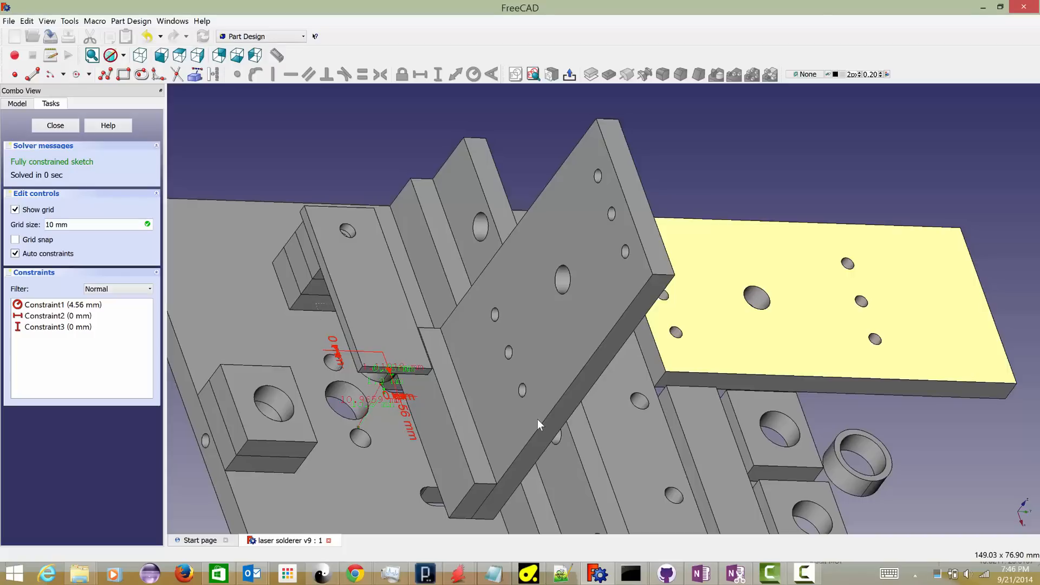
mouse_move(503, 374)
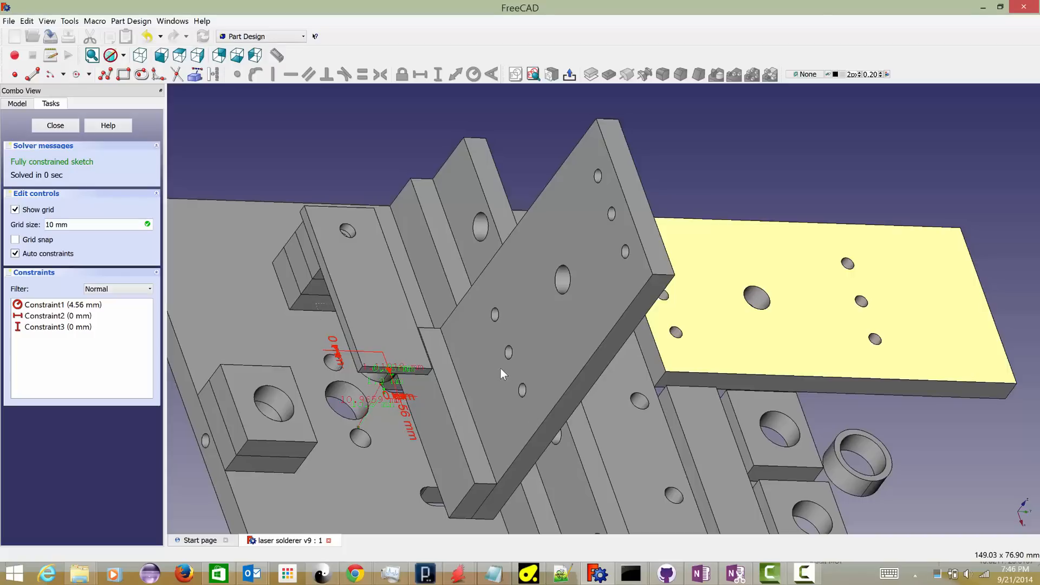
Step: Switch from the laser solderer v9 circle sketch to the browser window
key("alt+tab")
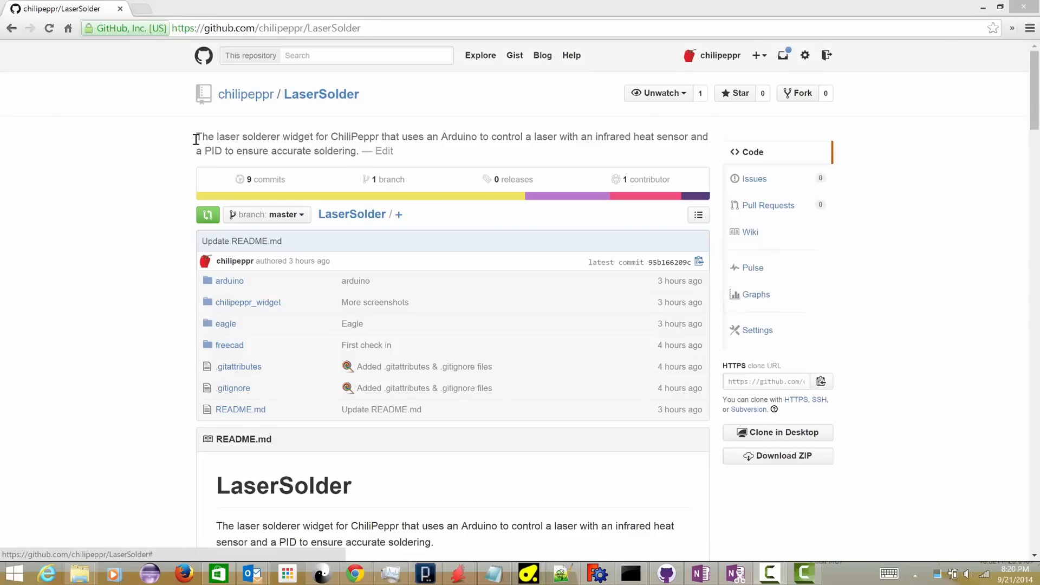
mouse_move(321, 93)
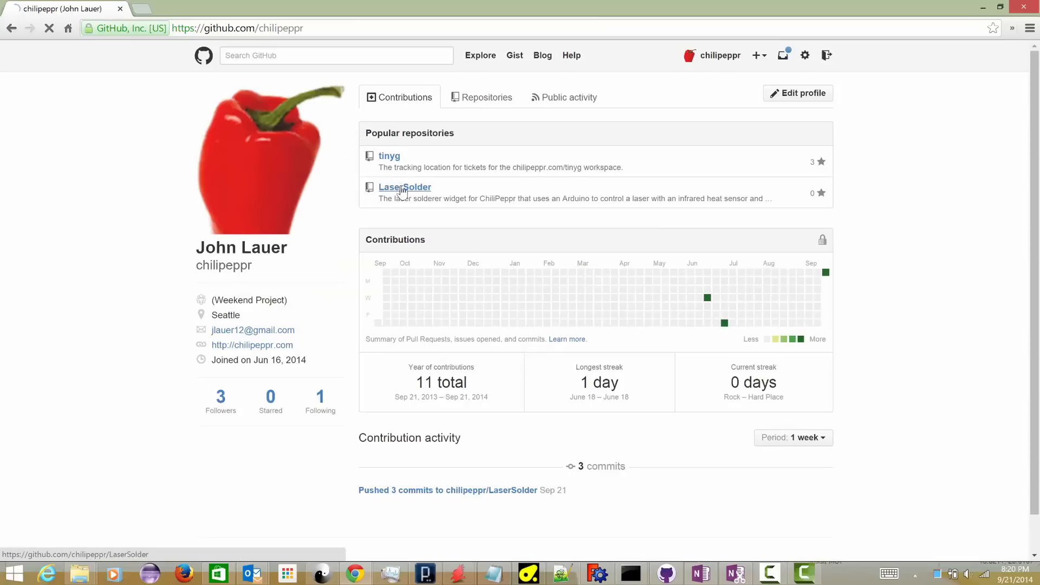
Step: Open the chilipeppr/LaserSolder repository and scroll down through the README to Arduino Code
left_click(404, 187)
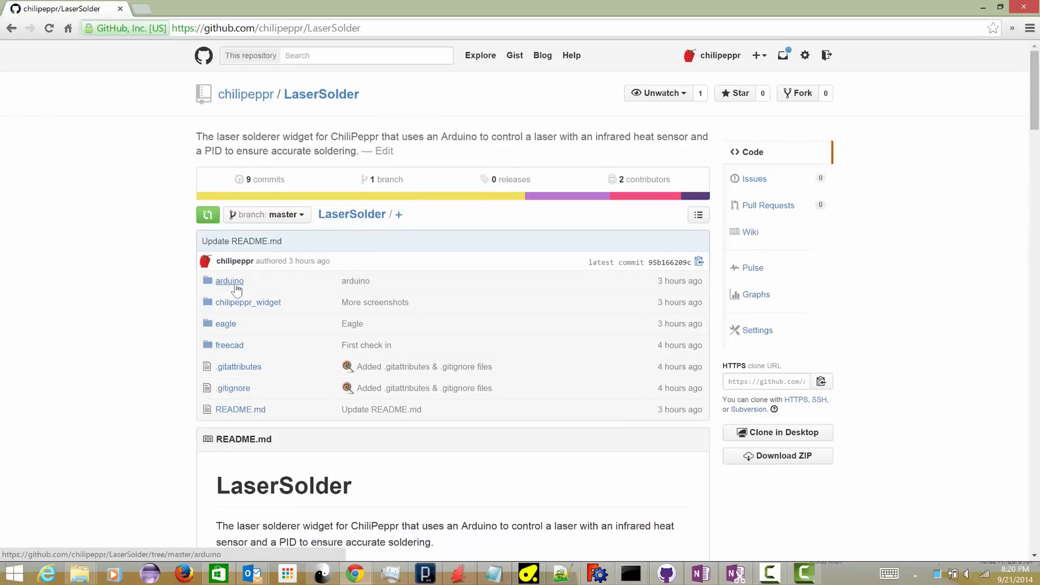
scroll("down", 3)
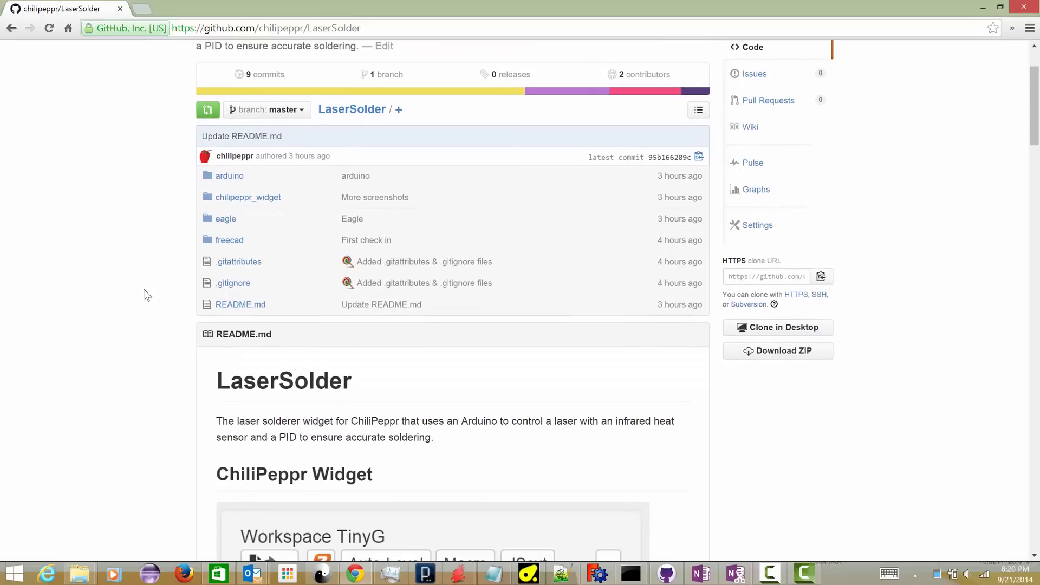
scroll("down", 3)
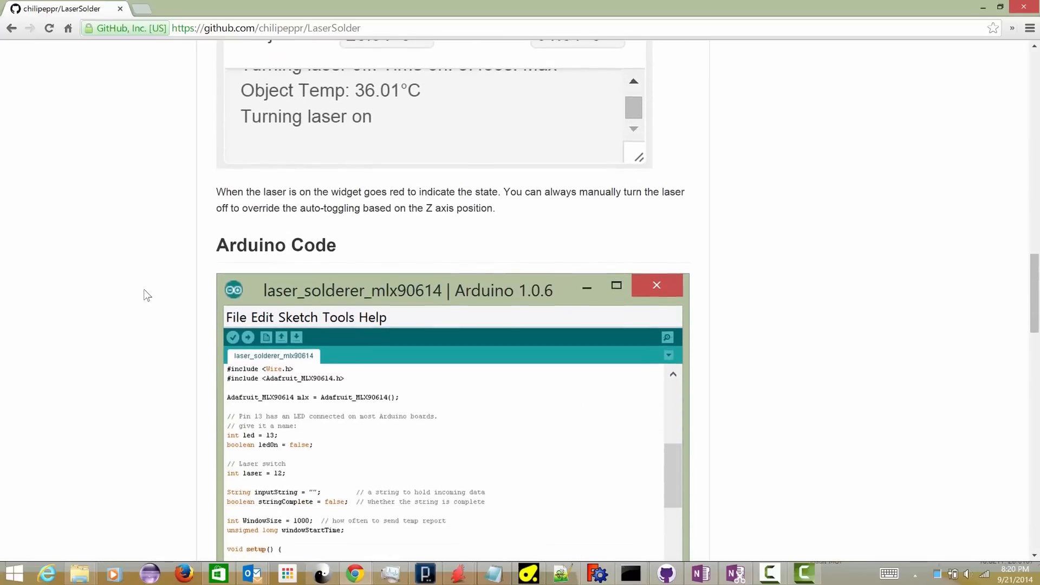
scroll("down", 3)
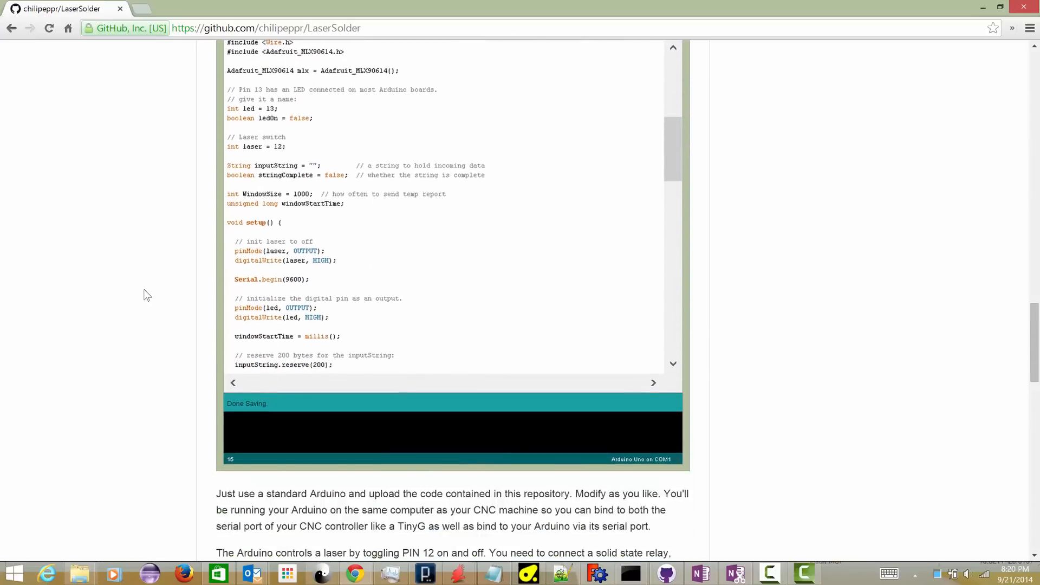
scroll("down", 3)
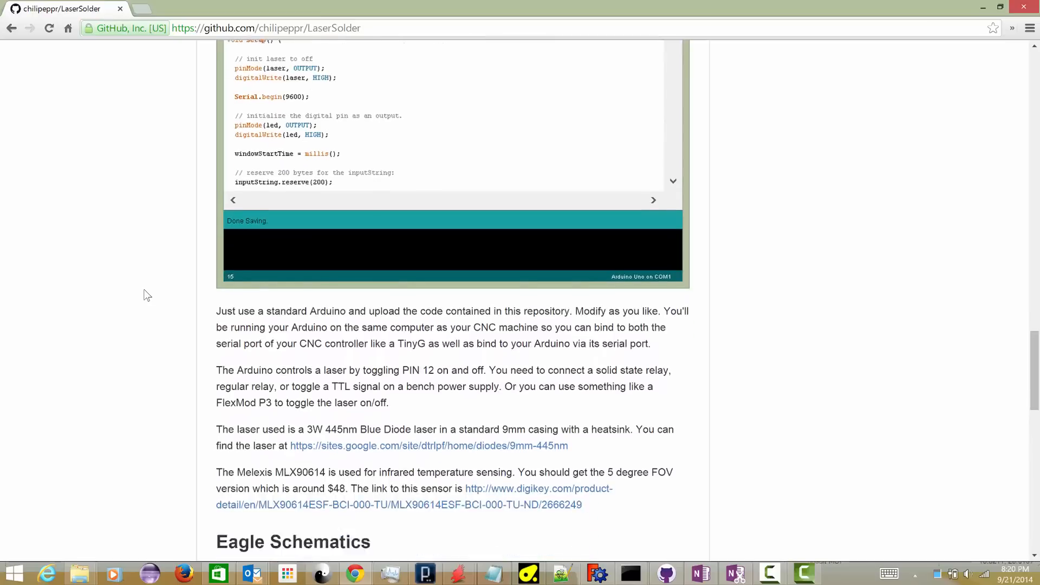
scroll("down", 3)
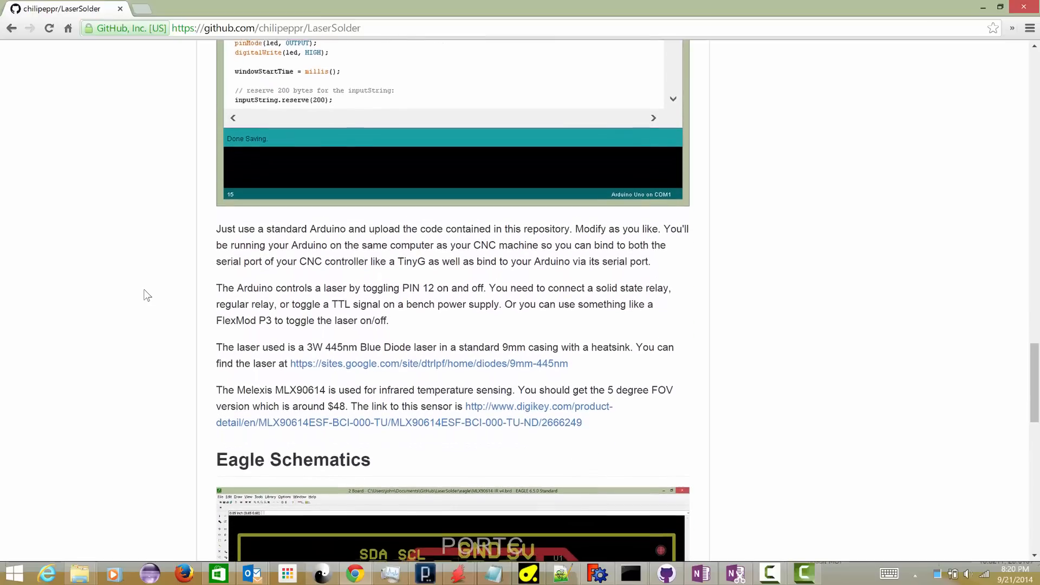
scroll("up", 3)
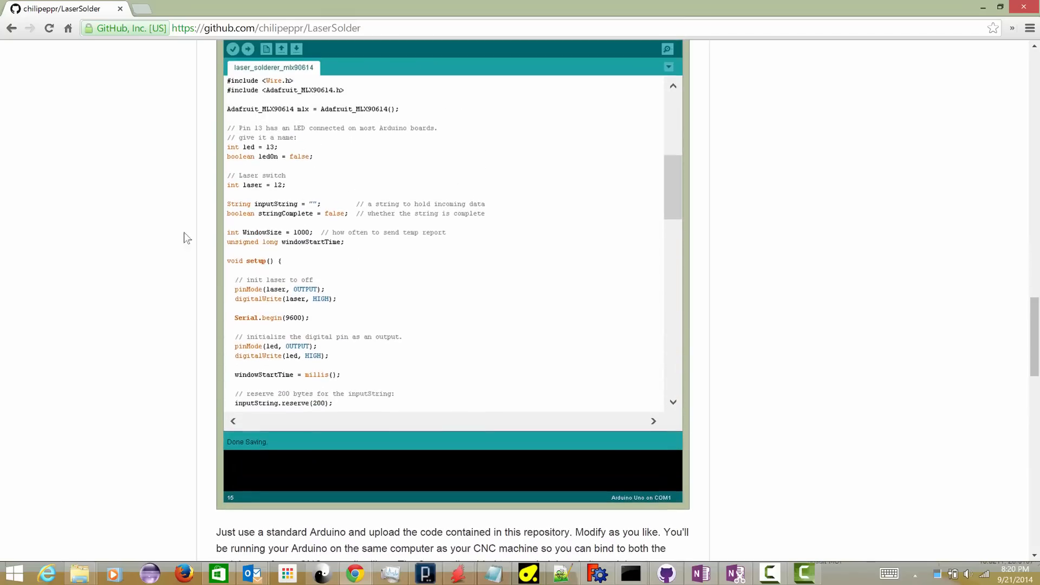
mouse_move(161, 372)
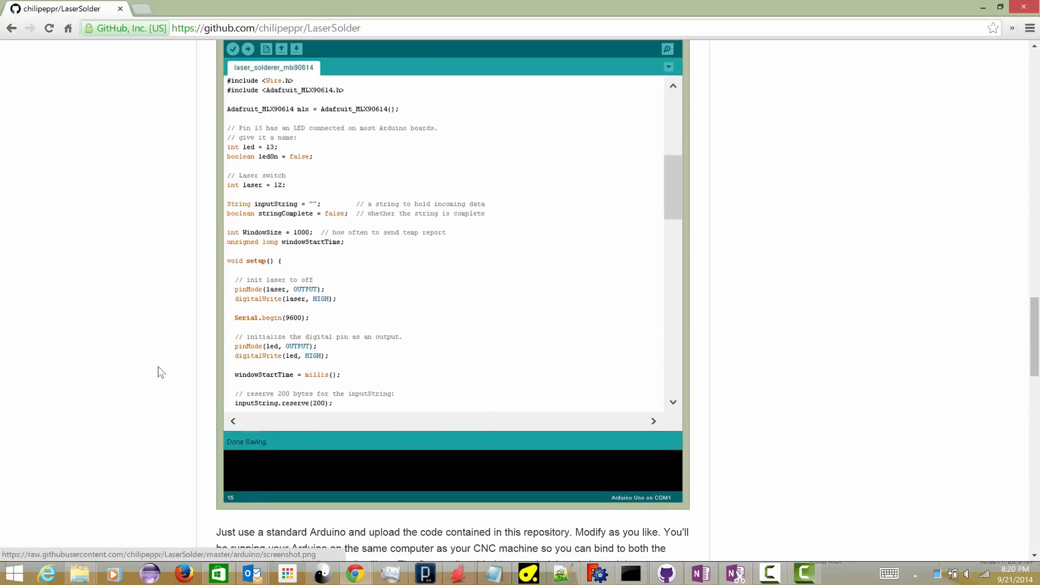
scroll("down", 3)
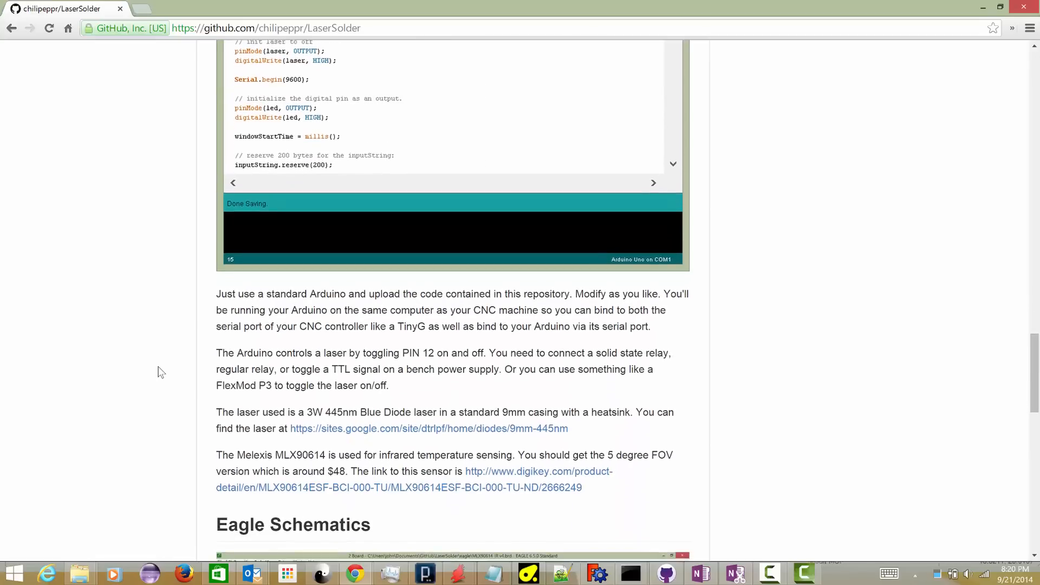
scroll("down", 3)
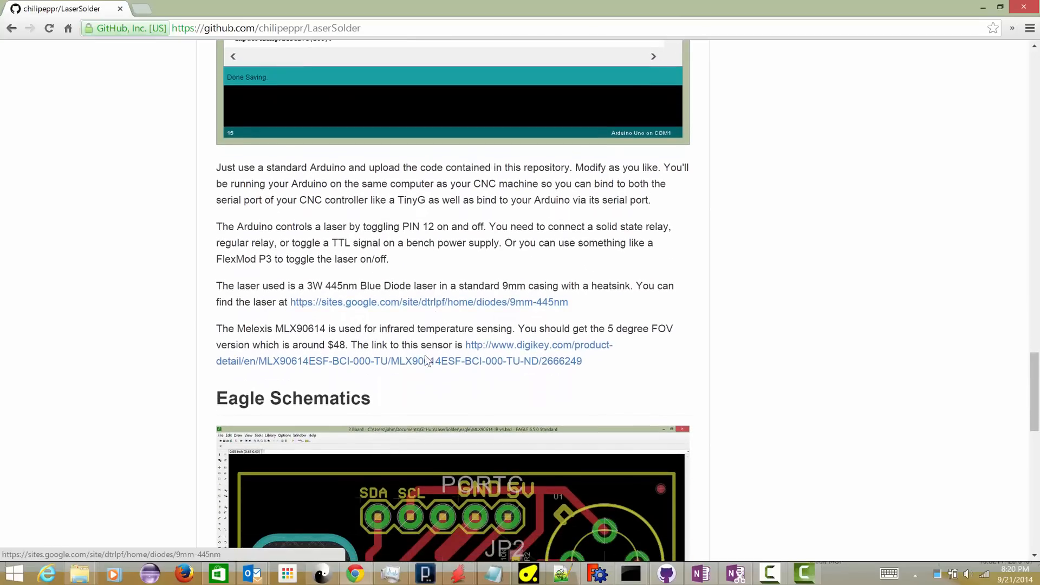
scroll("down", 3)
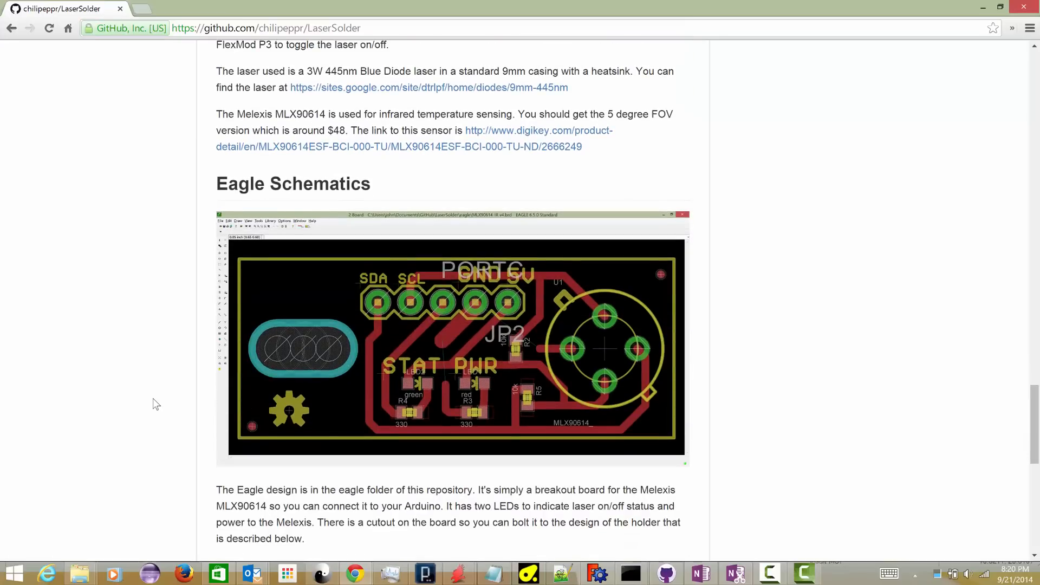
scroll("down", 3)
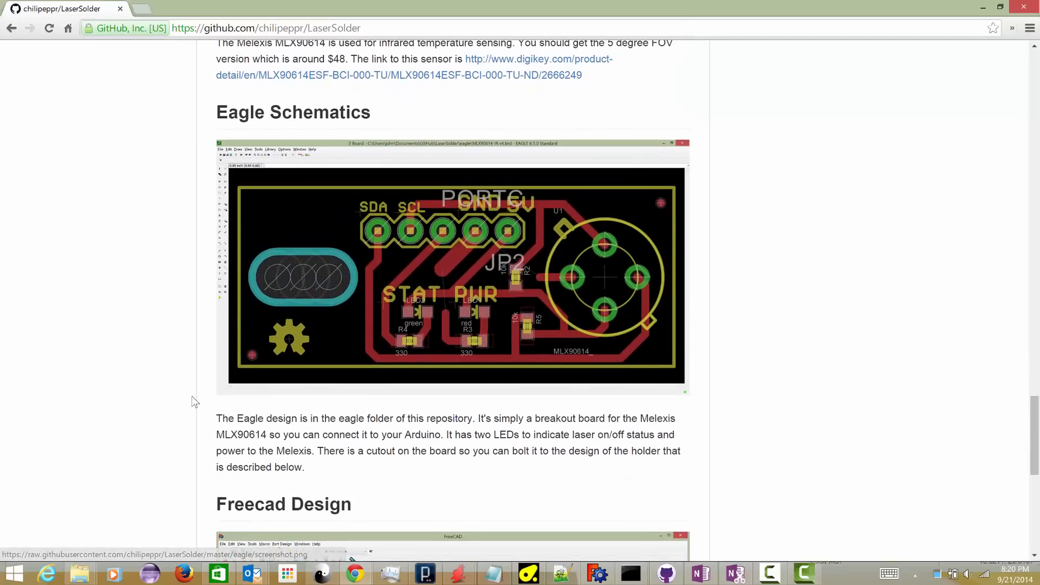
scroll("down", 3)
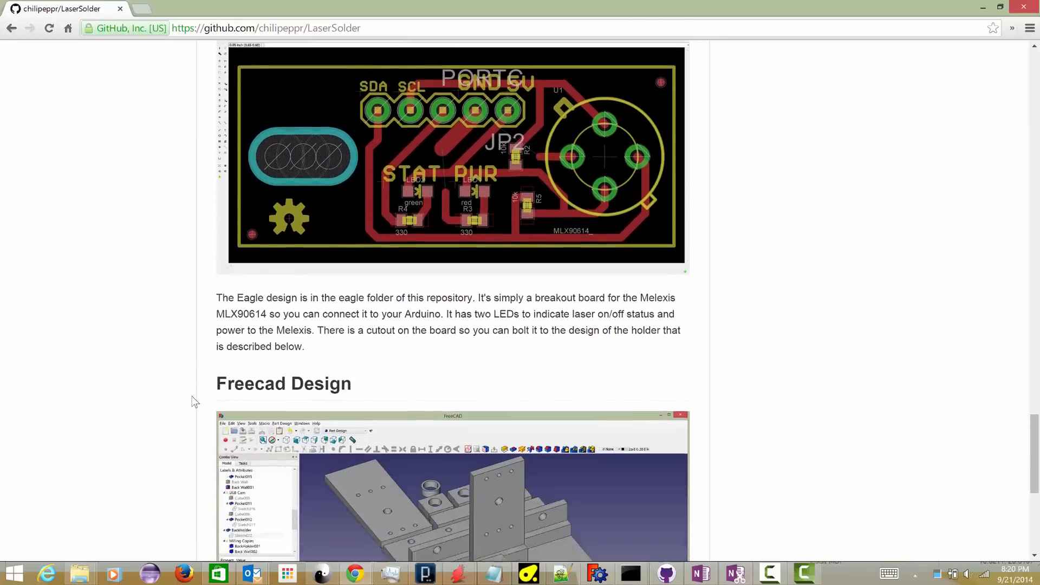
scroll("down", 3)
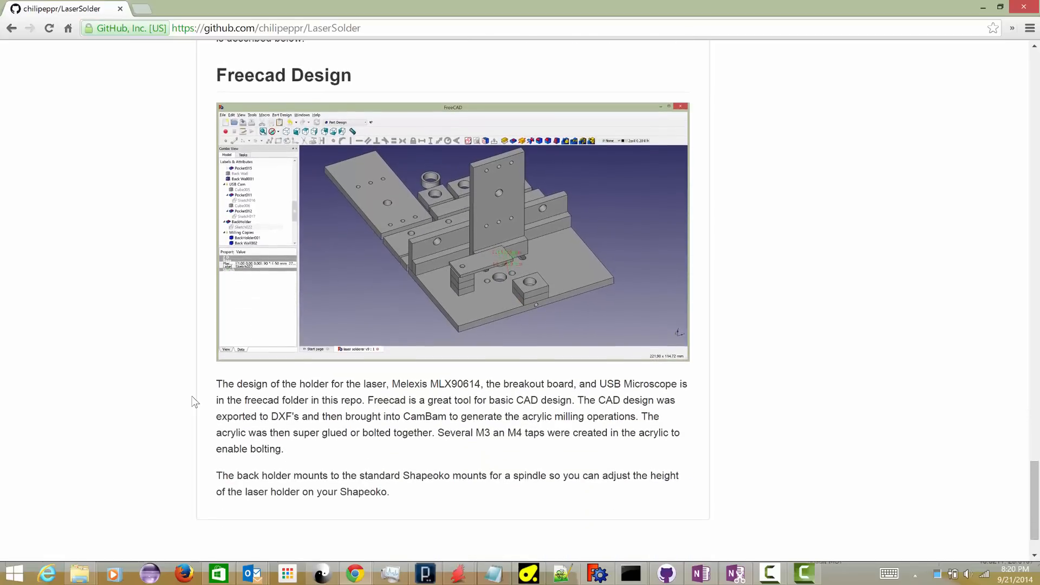
scroll("down", 3)
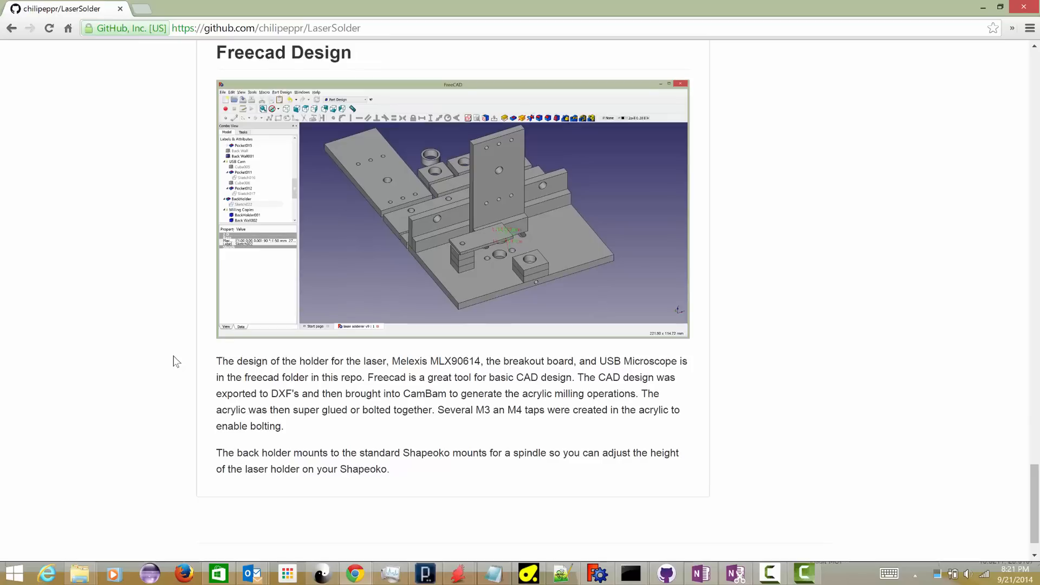
mouse_move(269, 378)
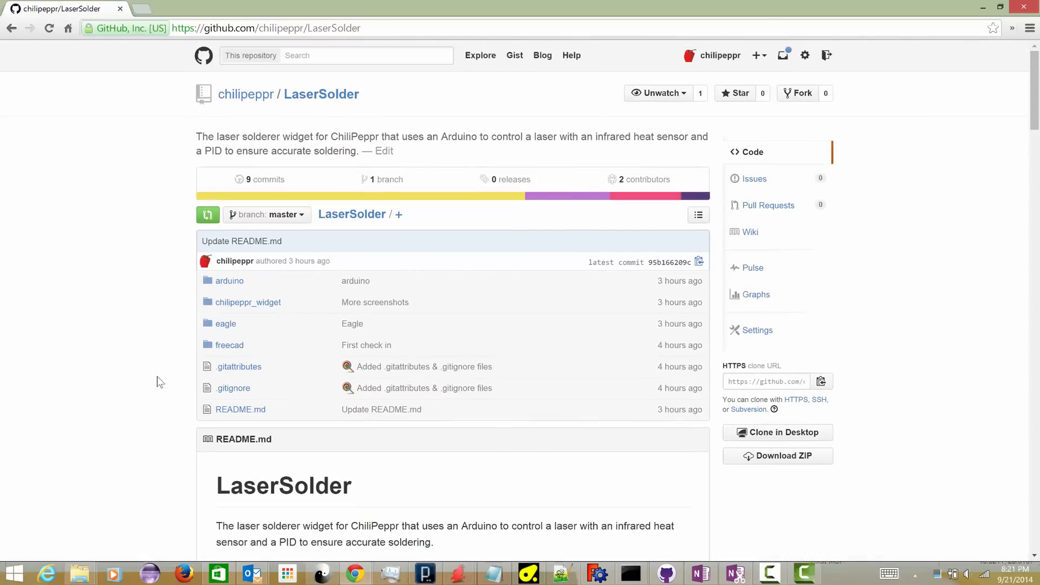
mouse_move(407, 476)
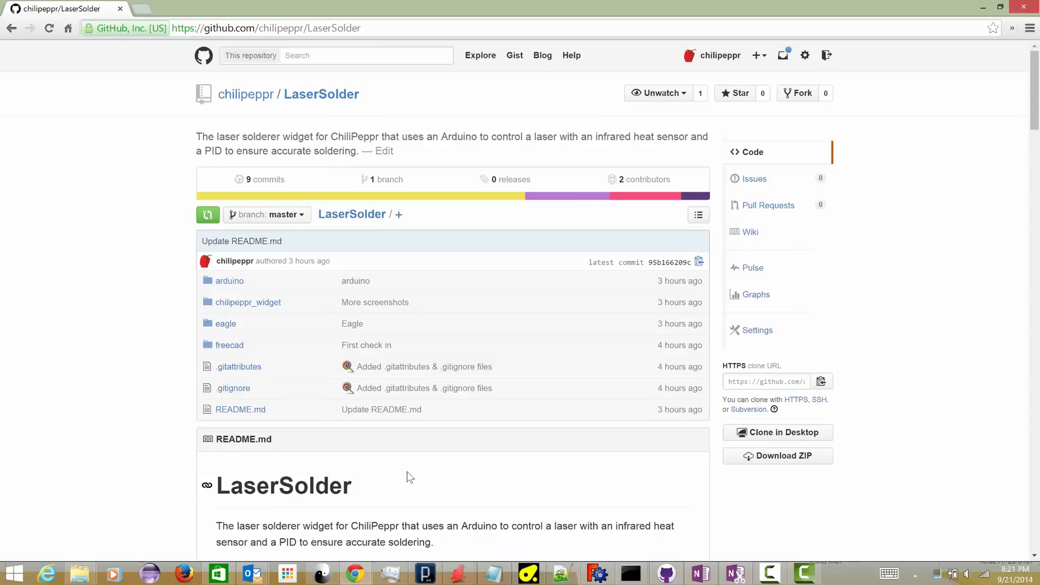